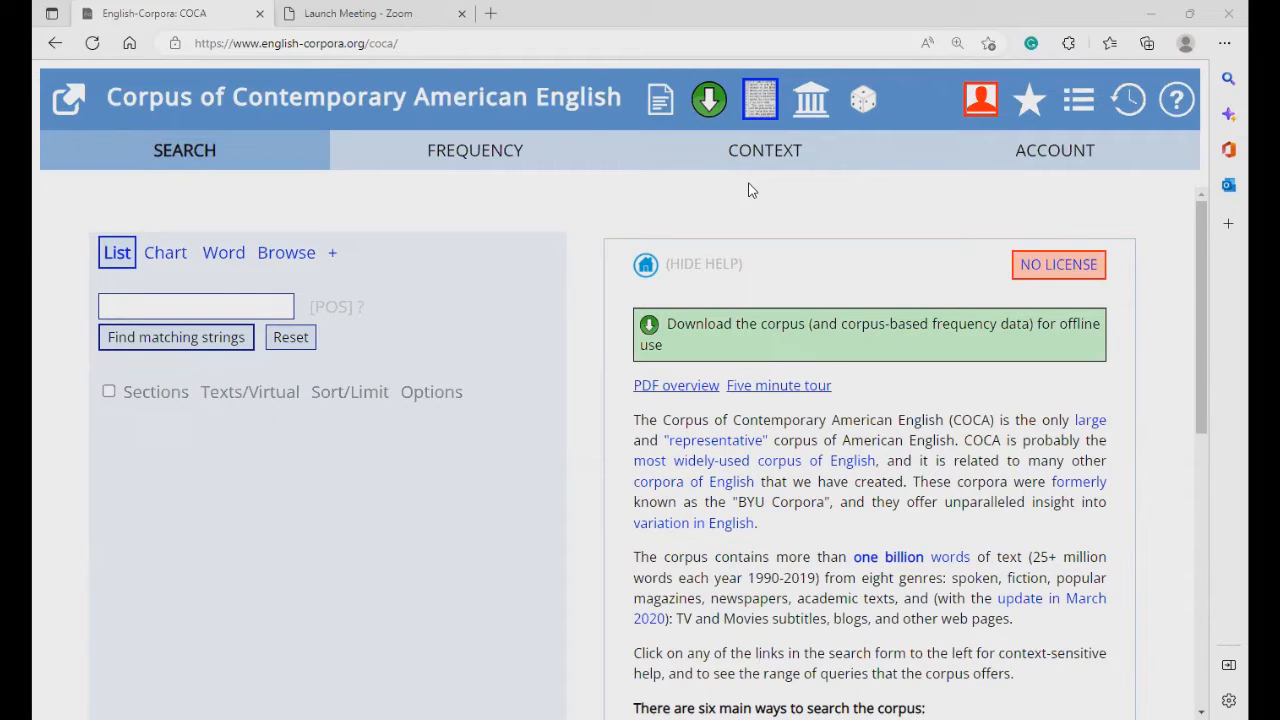
mouse_move(378, 118)
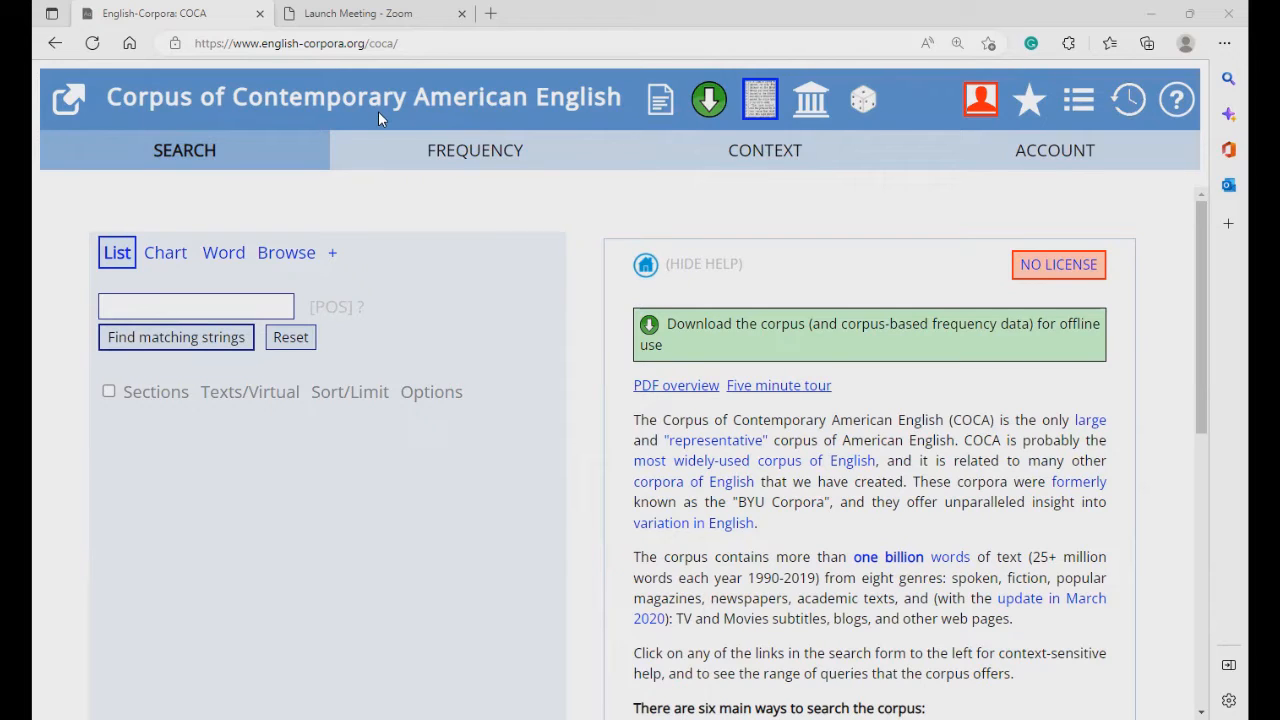
mouse_move(344, 124)
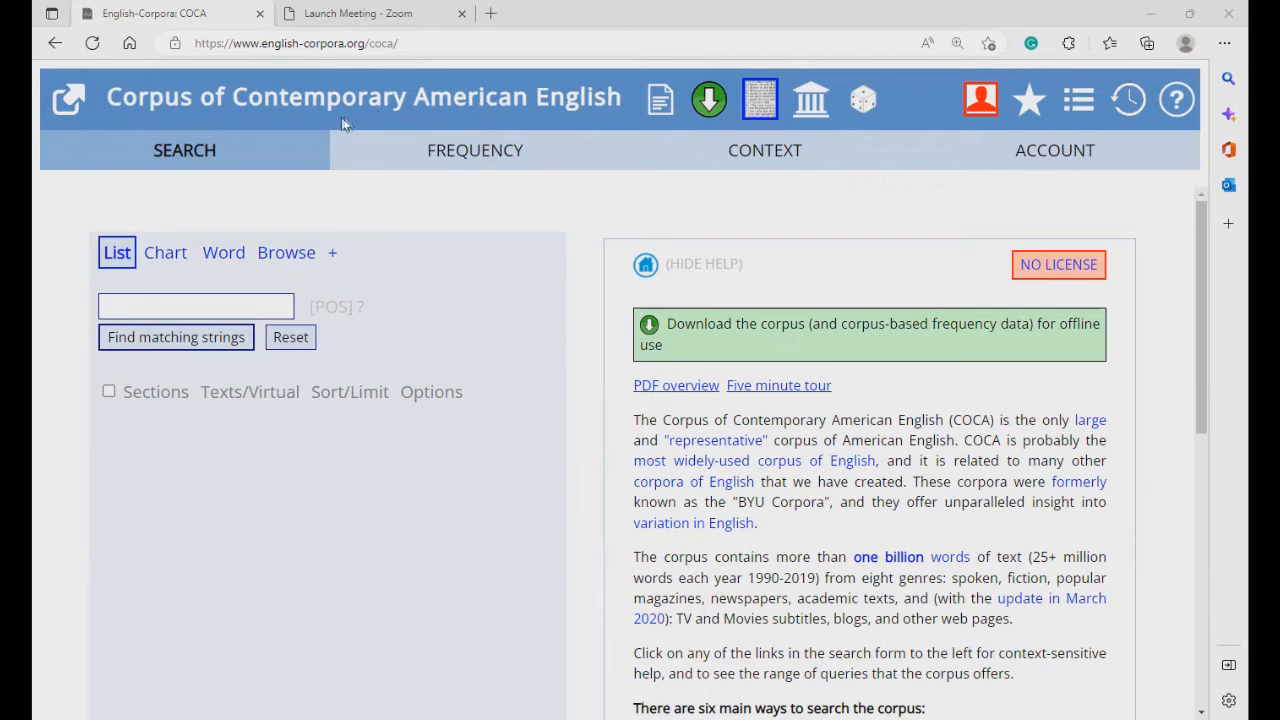
mouse_move(283, 157)
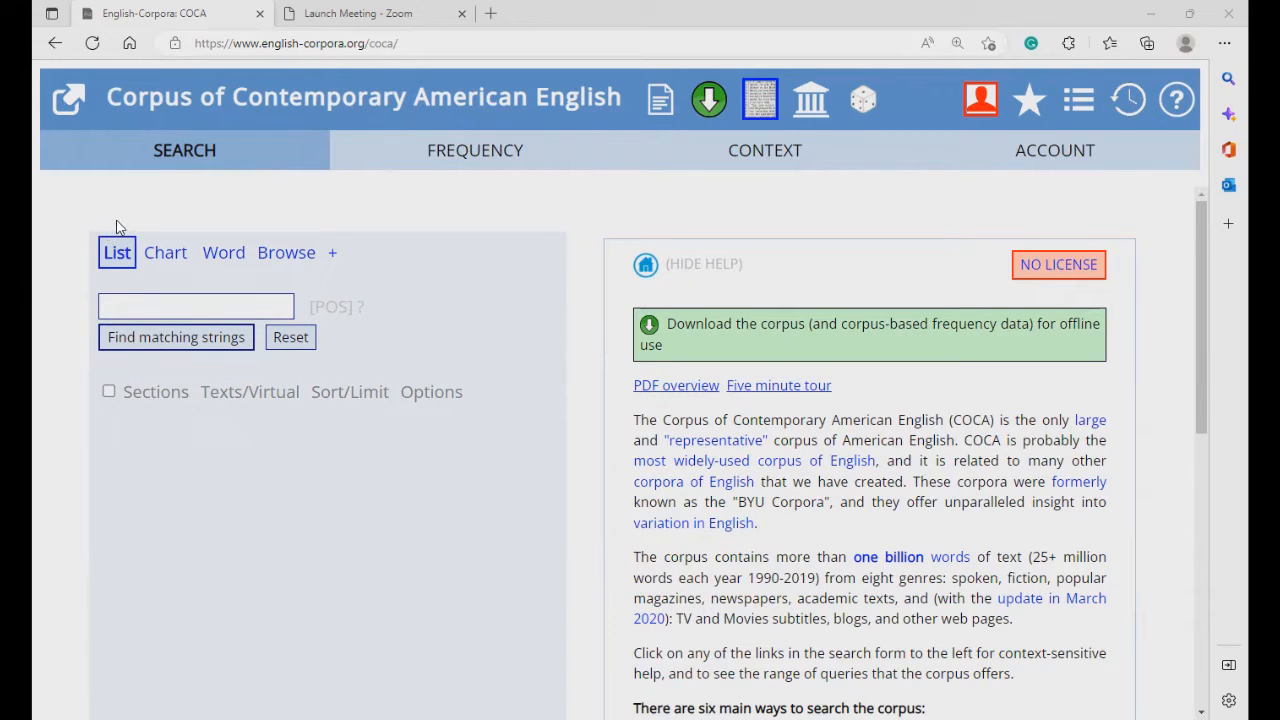
mouse_move(210, 123)
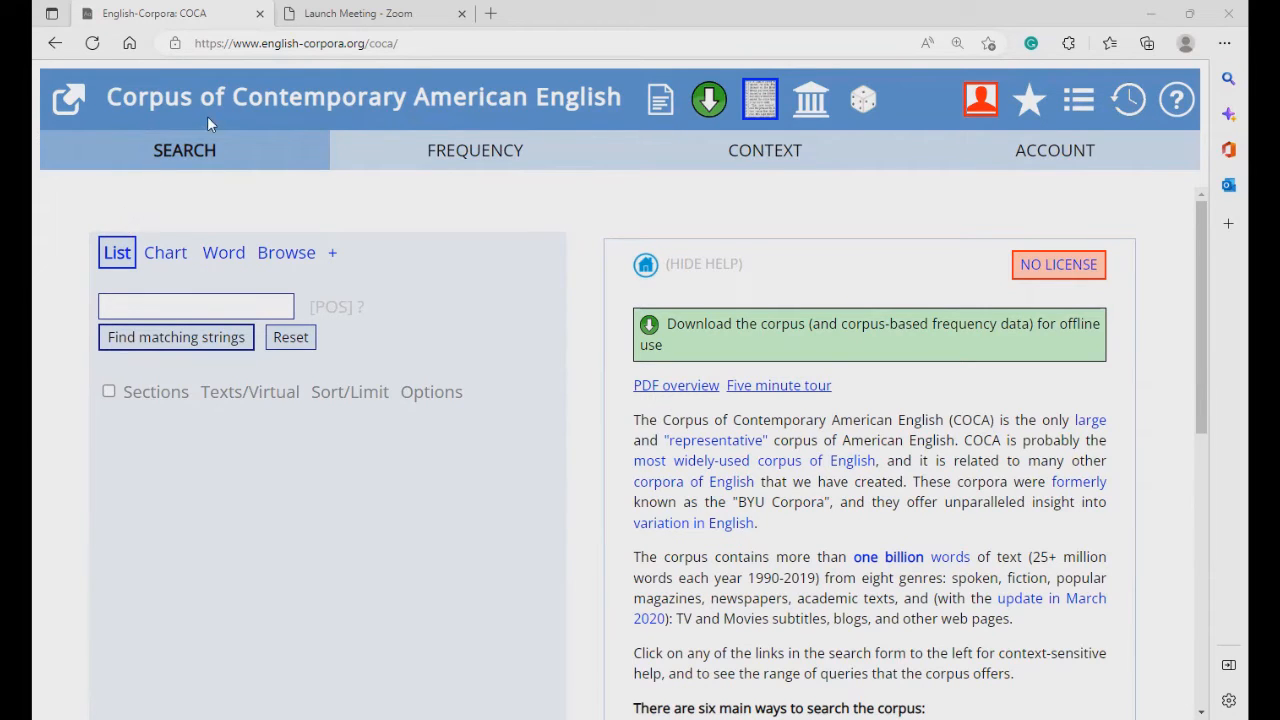
mouse_move(290, 150)
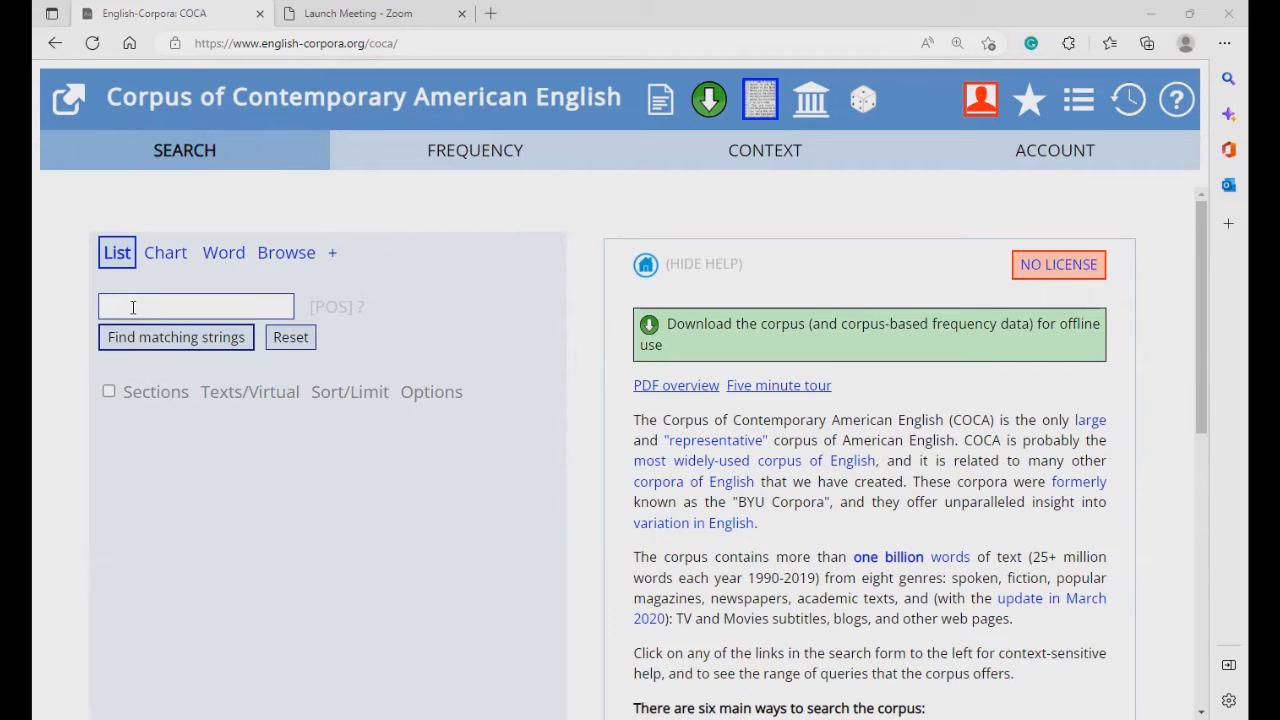
Step: Run a list search for 'burn', returning BURN with 28,545 hits
left_click(196, 306)
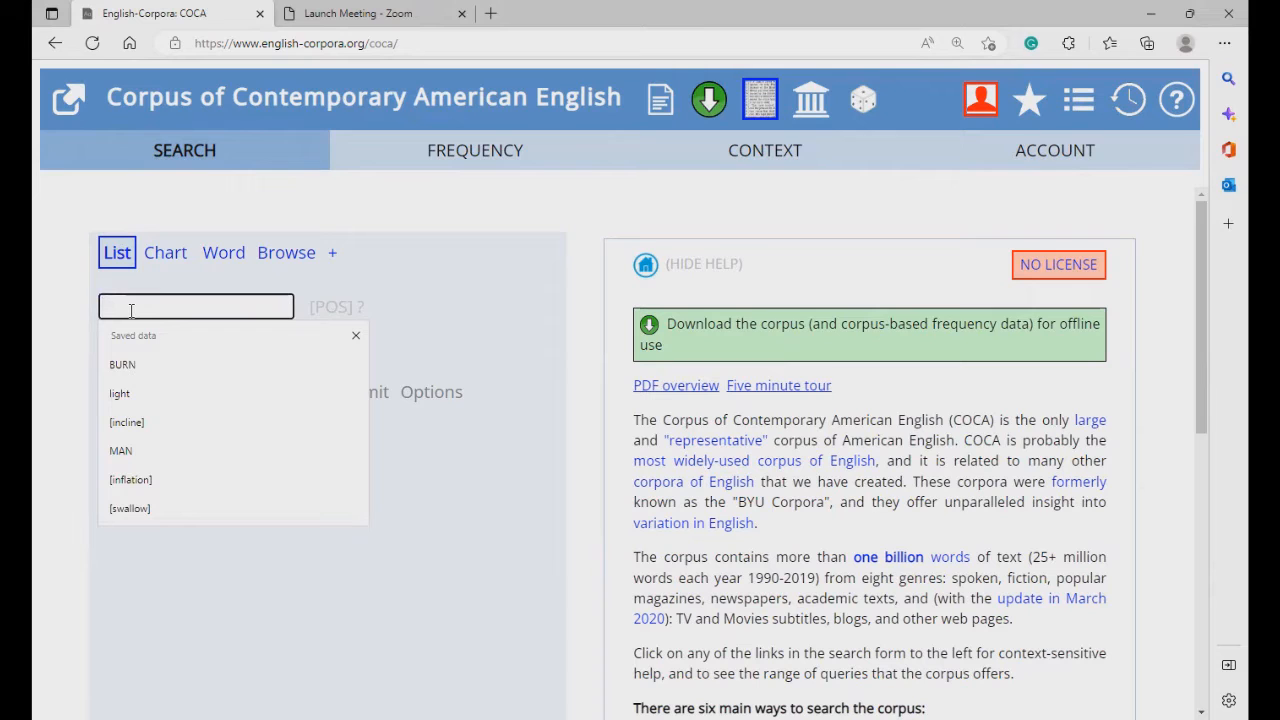
type("b")
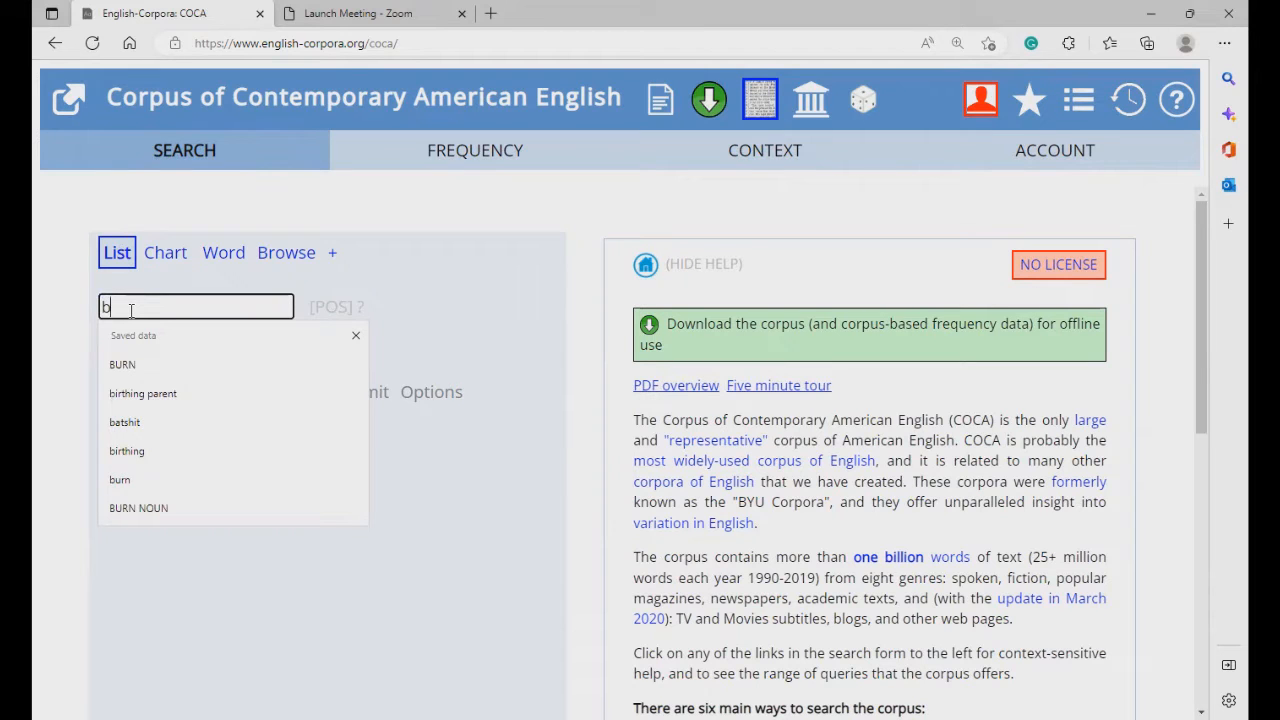
left_click(119, 479)
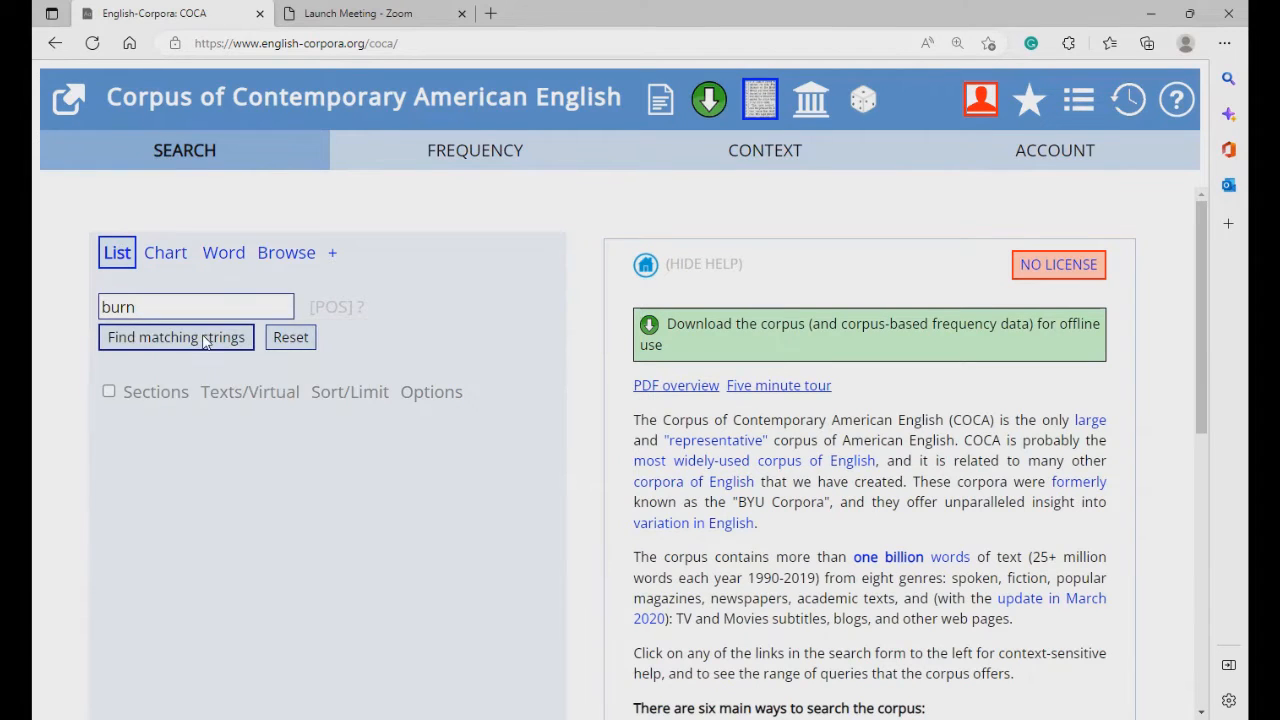
left_click(176, 337)
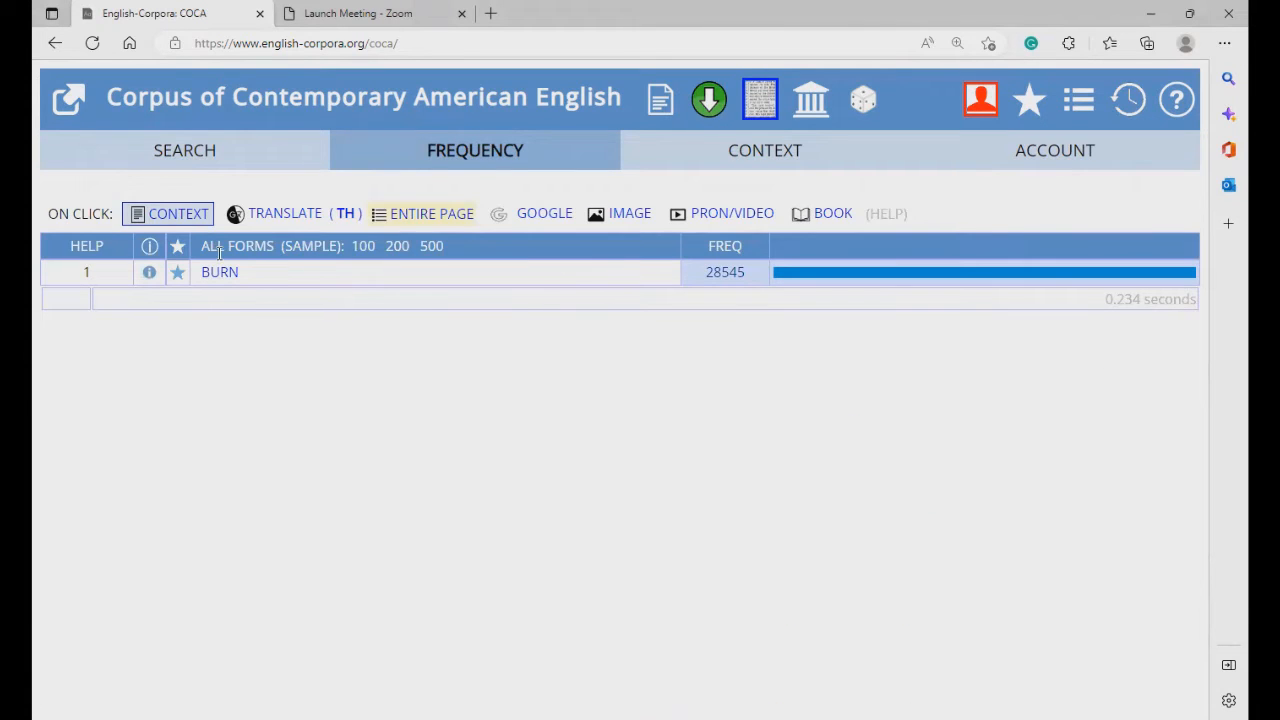
mouse_move(184, 150)
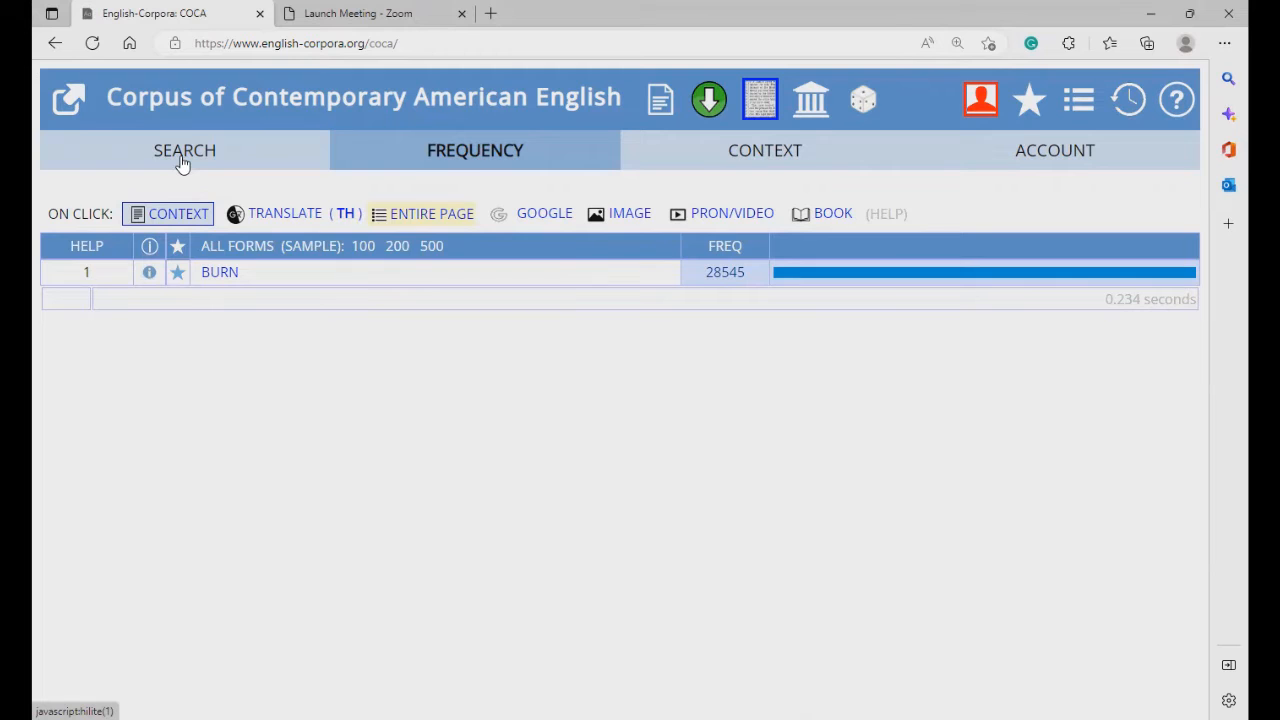
Step: List-search BURN to show its five forms totalling 76,928, then return to the search form
left_click(184, 150)
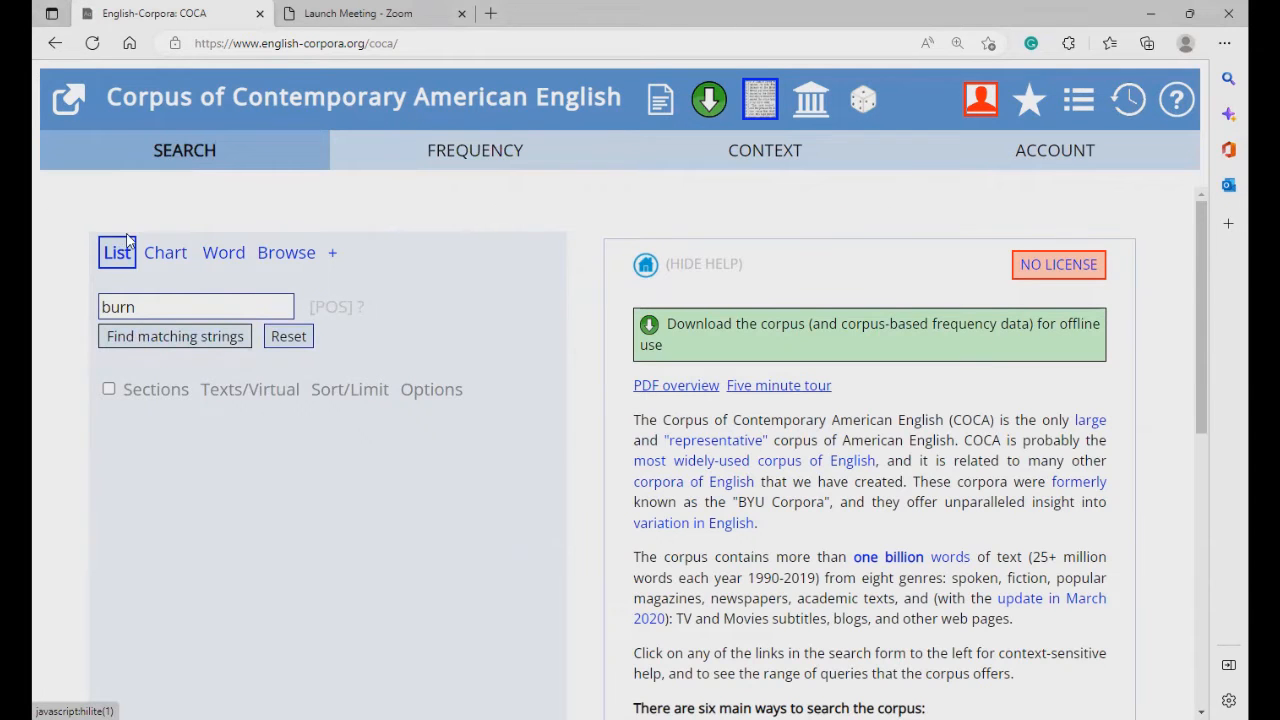
left_click(196, 306)
type("B")
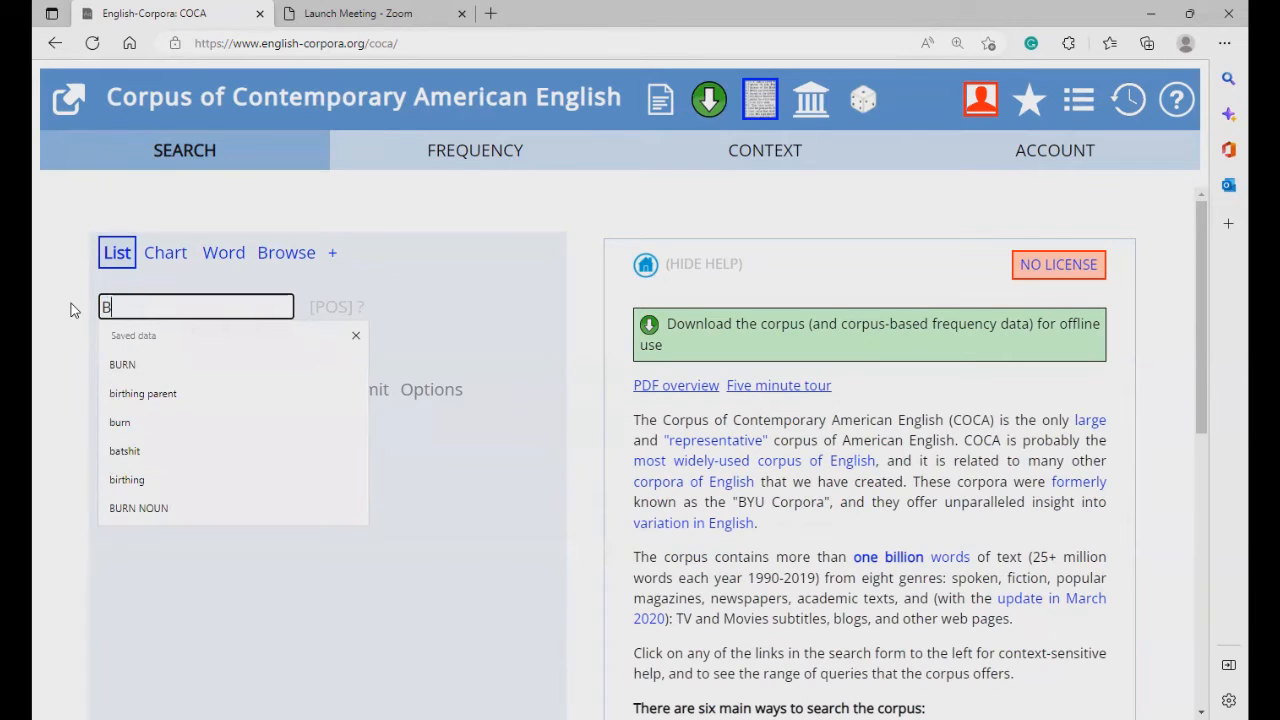
left_click(122, 364)
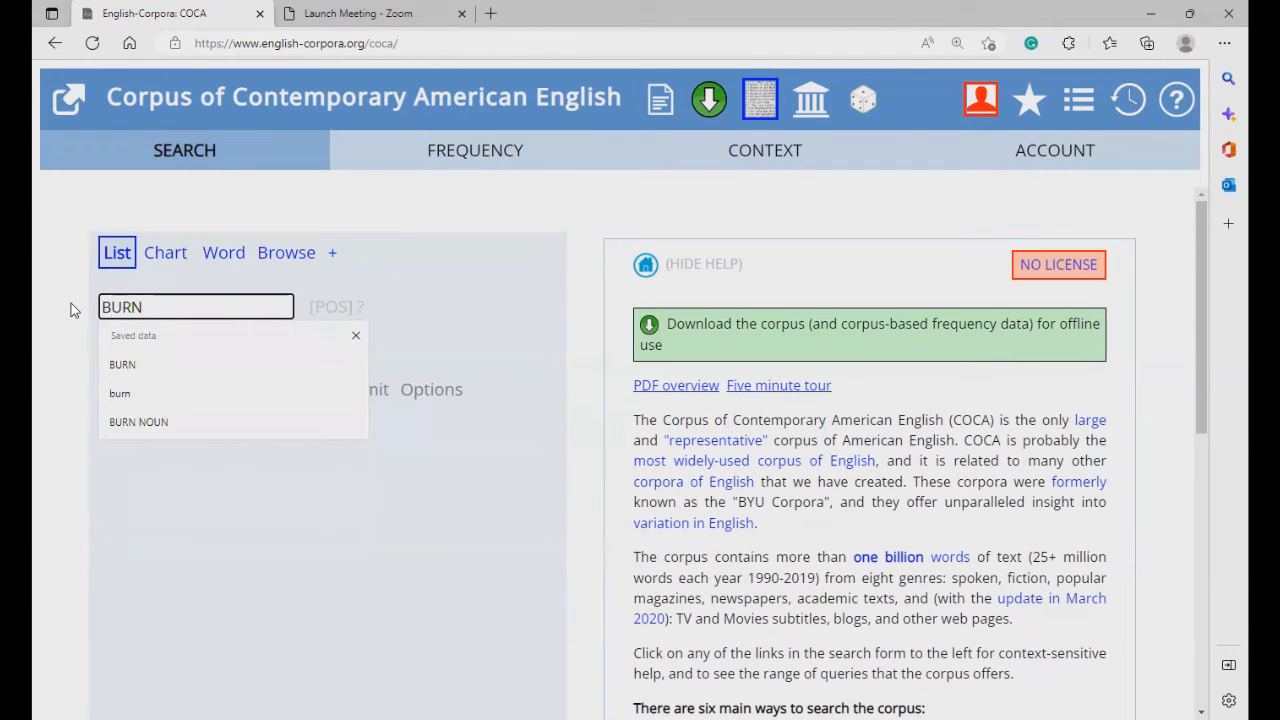
mouse_move(193, 343)
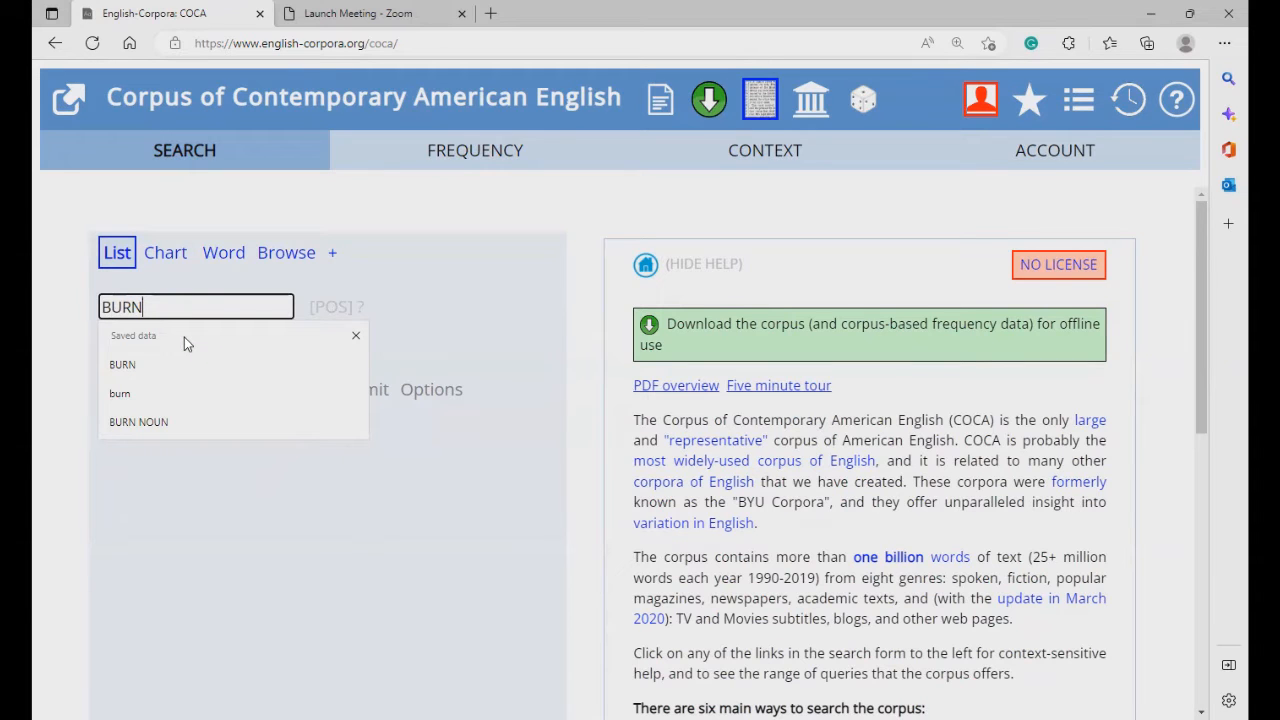
mouse_move(450, 305)
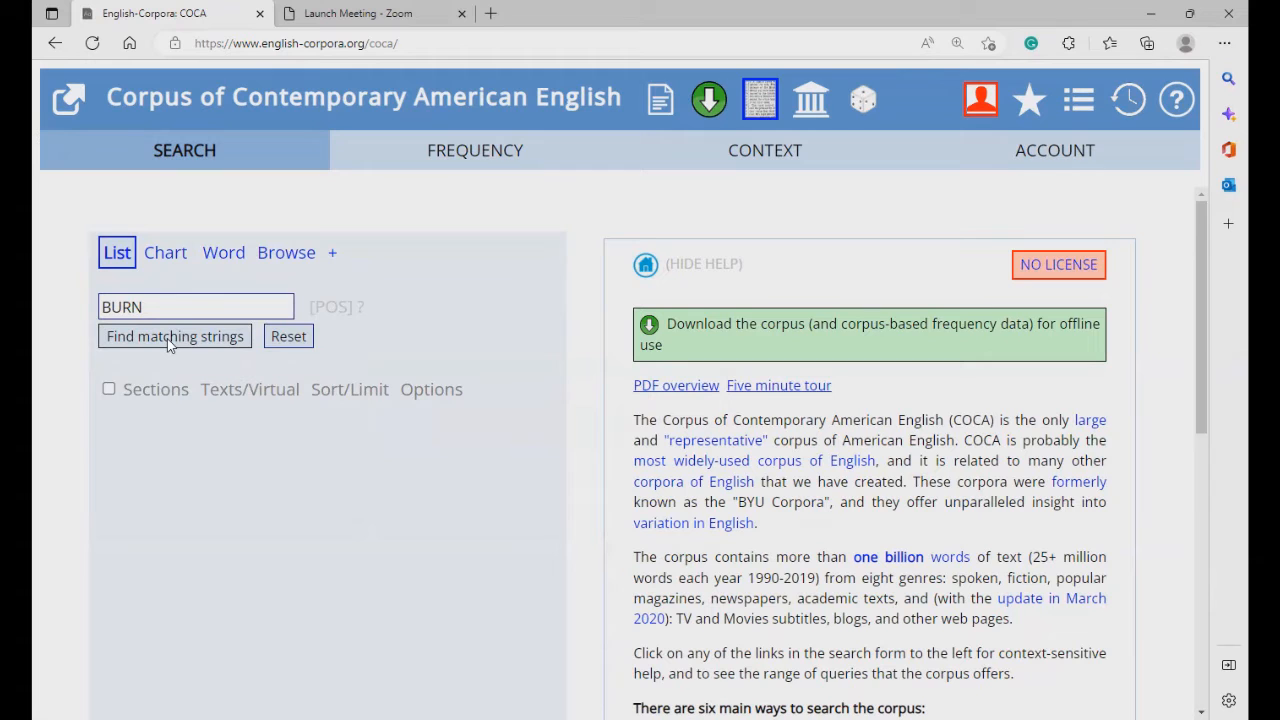
left_click(174, 335)
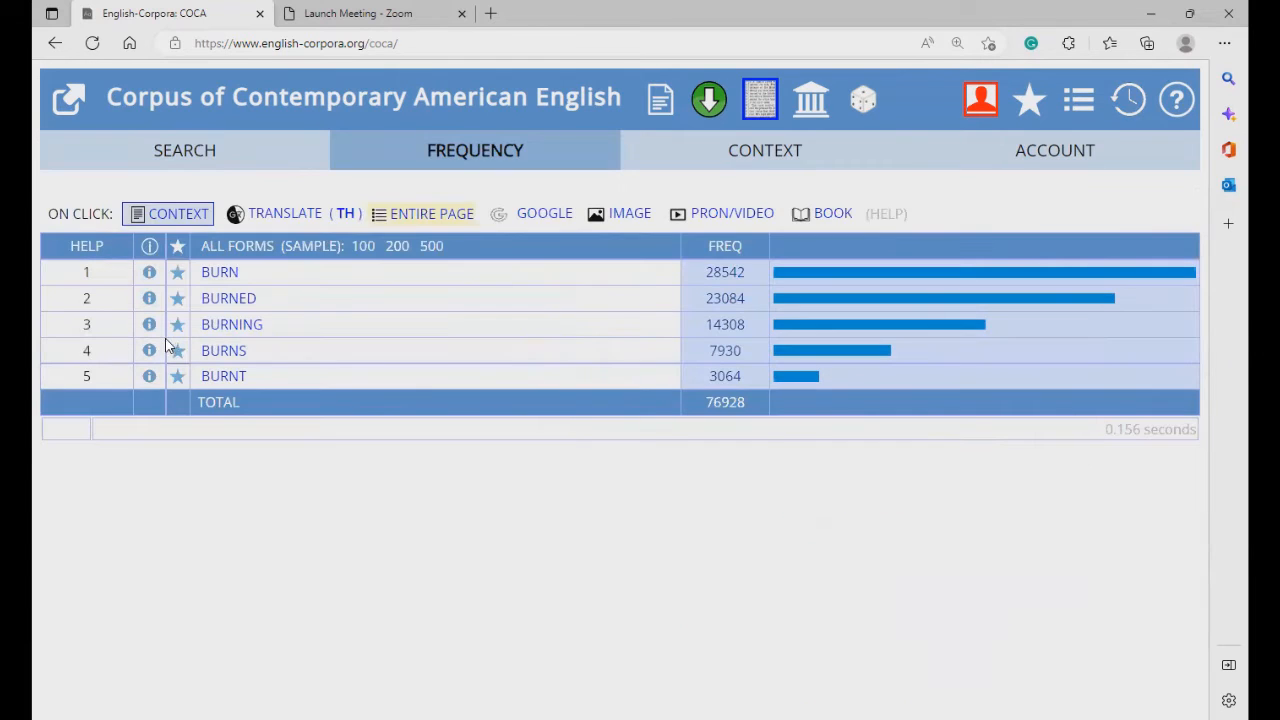
mouse_move(238, 347)
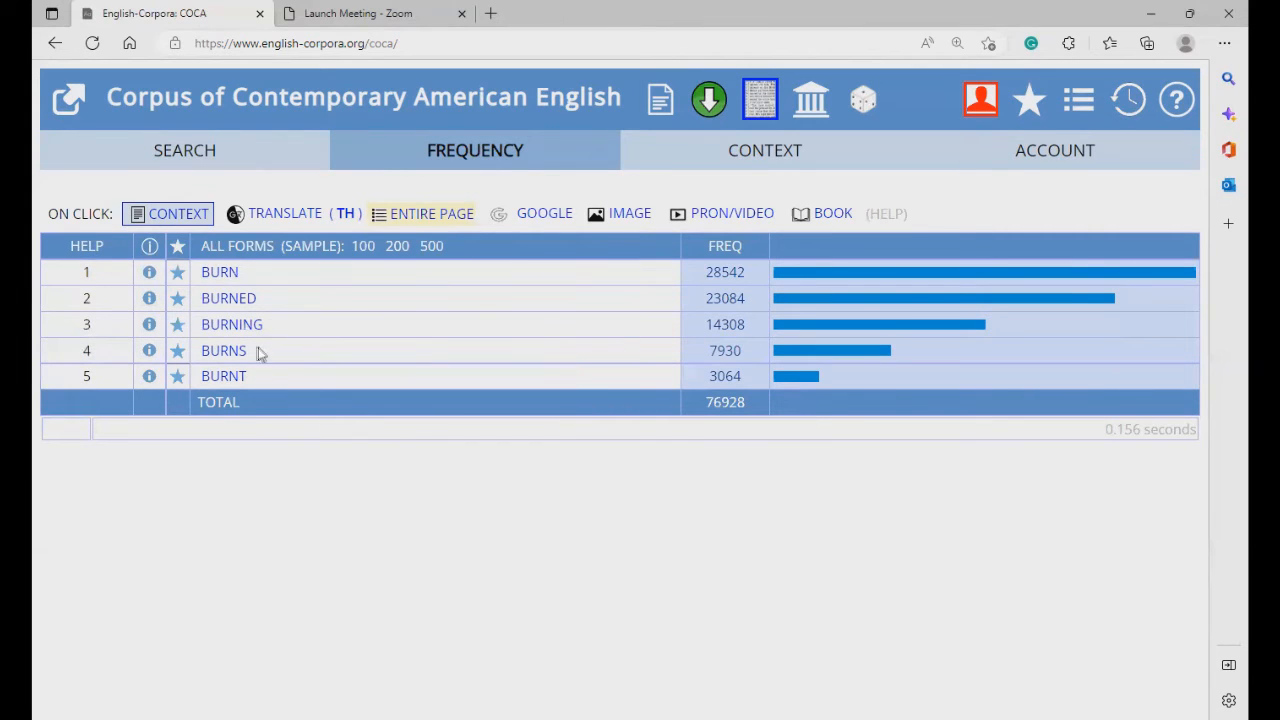
mouse_move(255, 381)
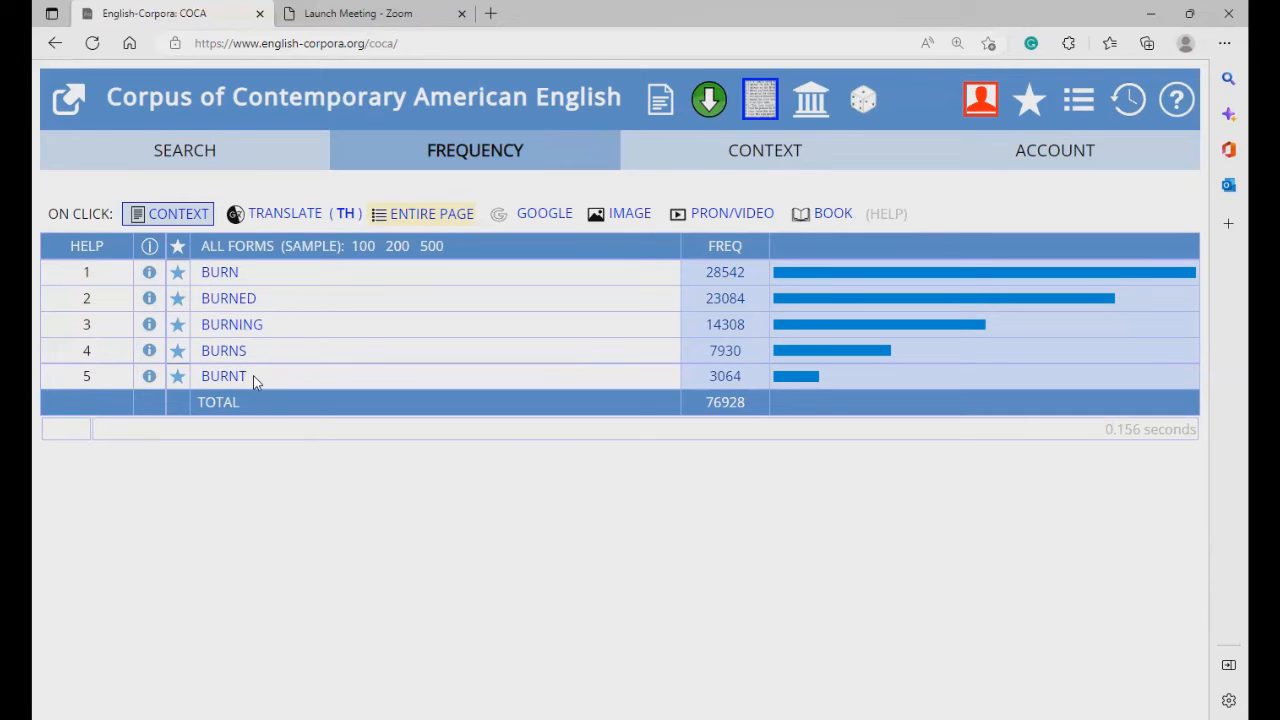
left_click(184, 150)
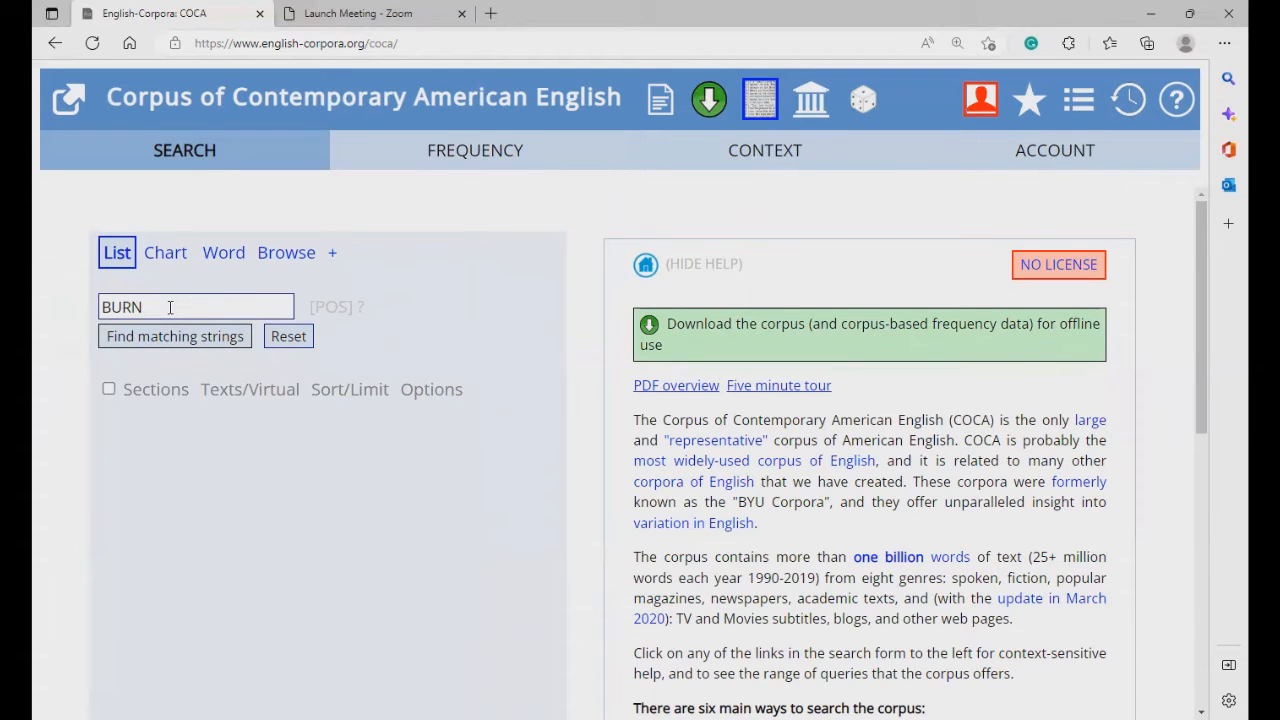
left_click(196, 306)
type("_")
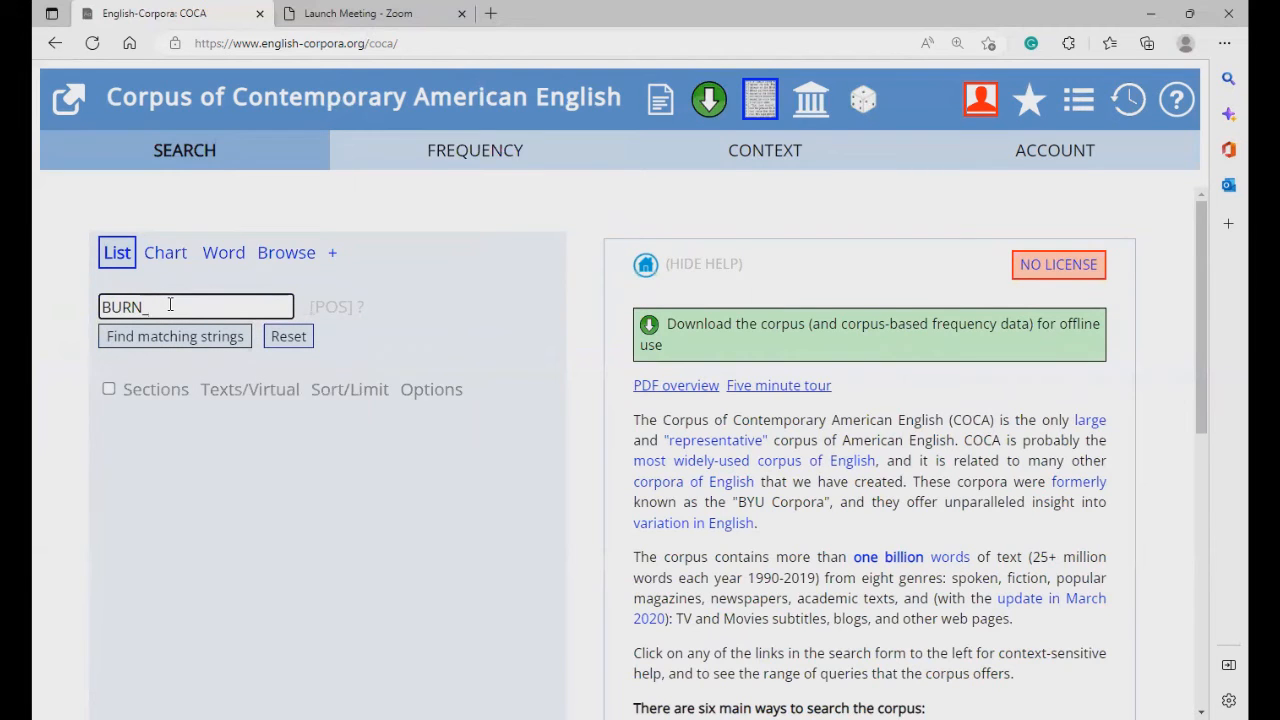
type("n")
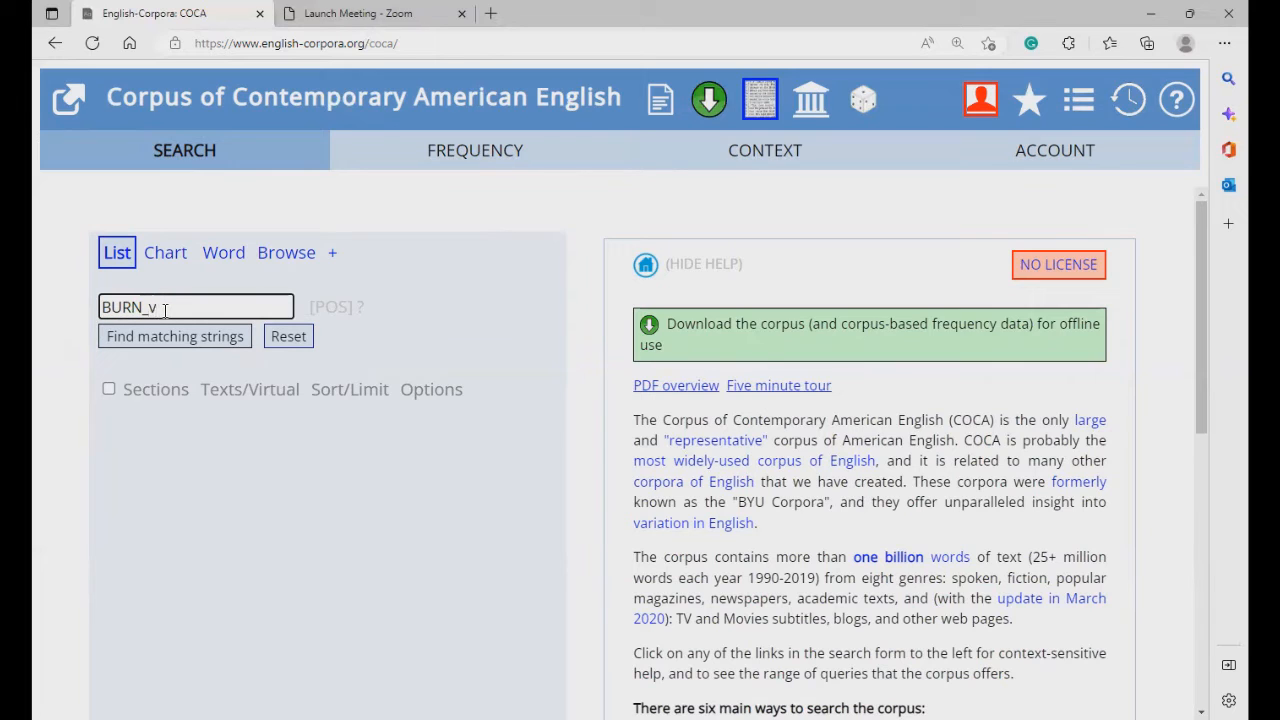
key("Backspace")
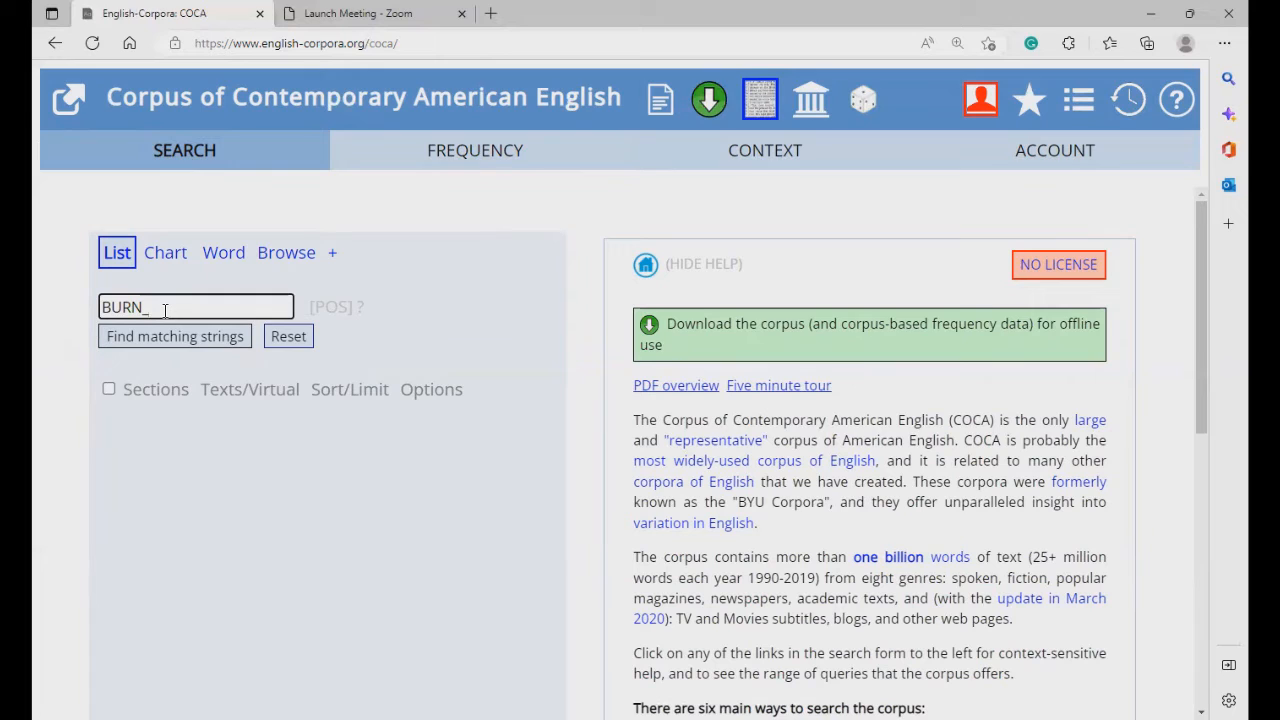
type("j")
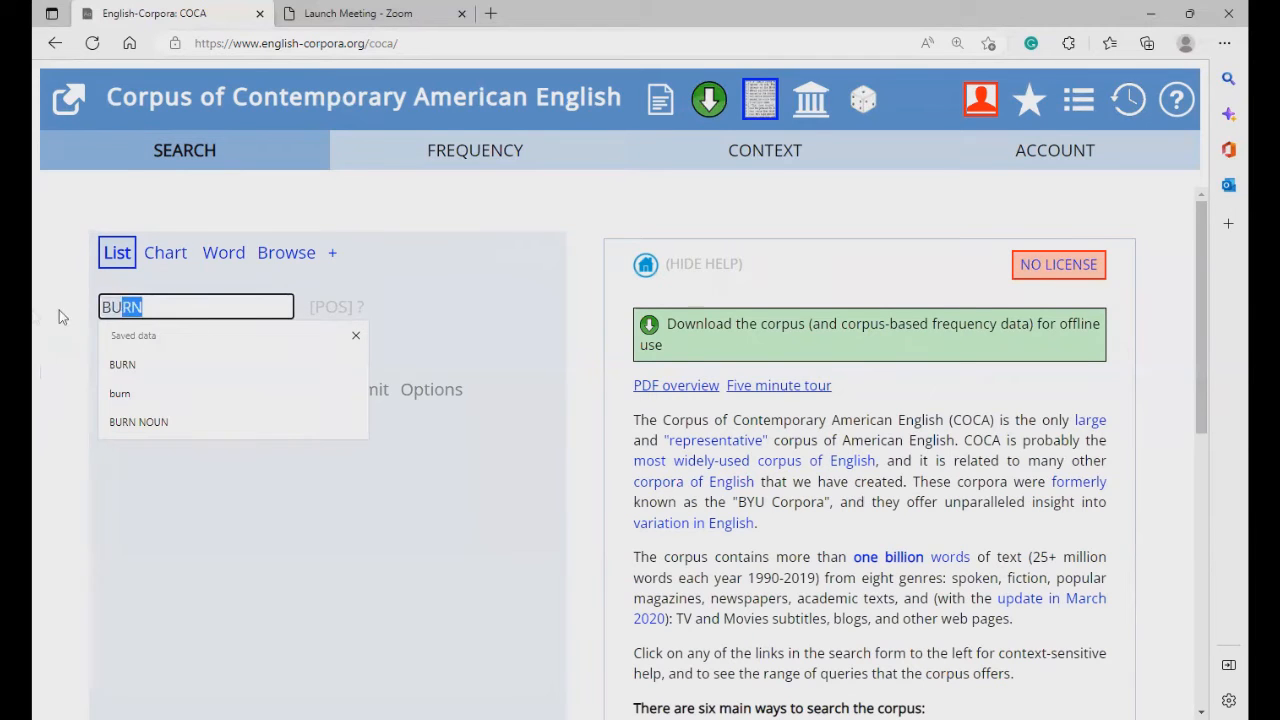
left_click(288, 335)
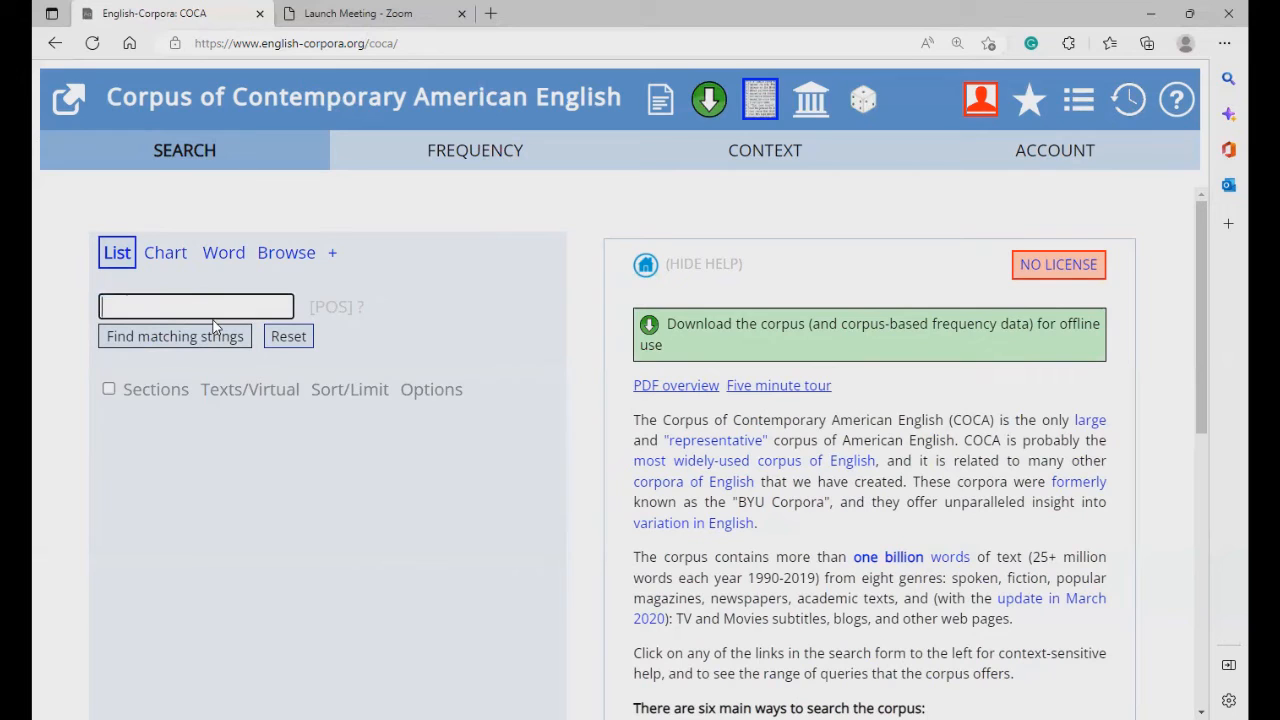
Step: List-search 'clear NOUN' and browse results led by CLEAR MESSAGE (963 hits)
type("c")
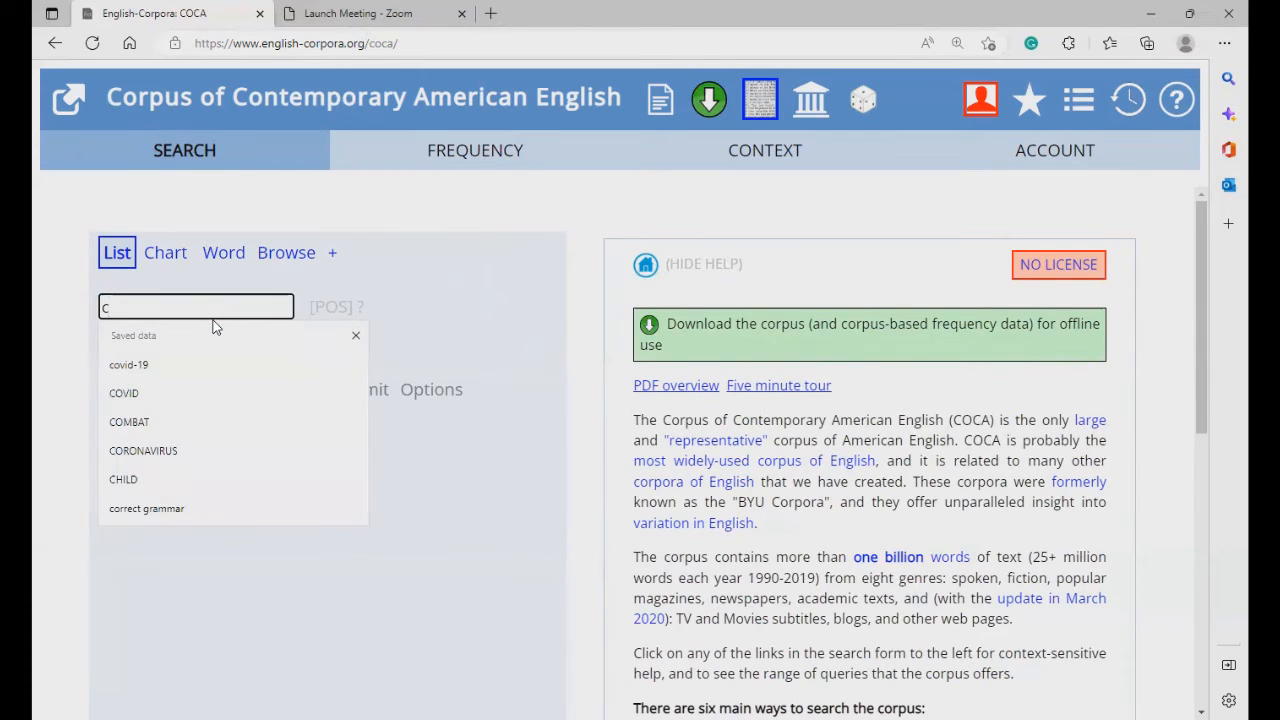
type("lear")
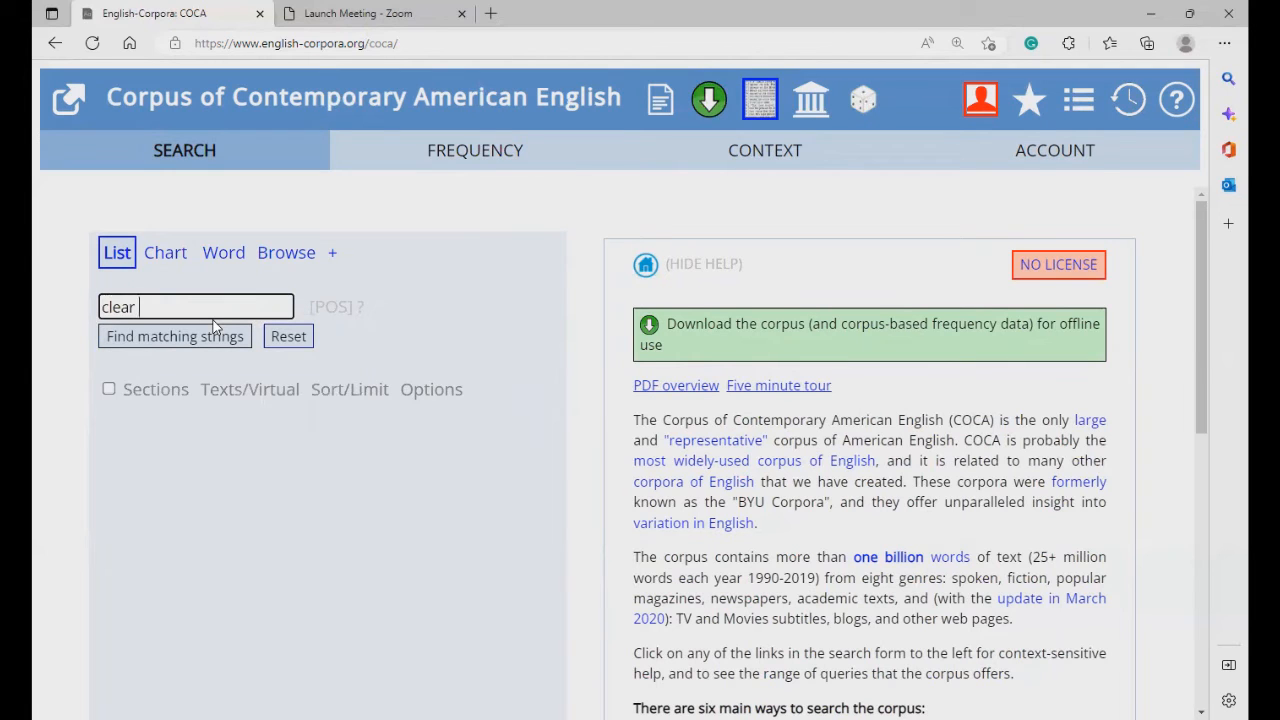
type("NOUN")
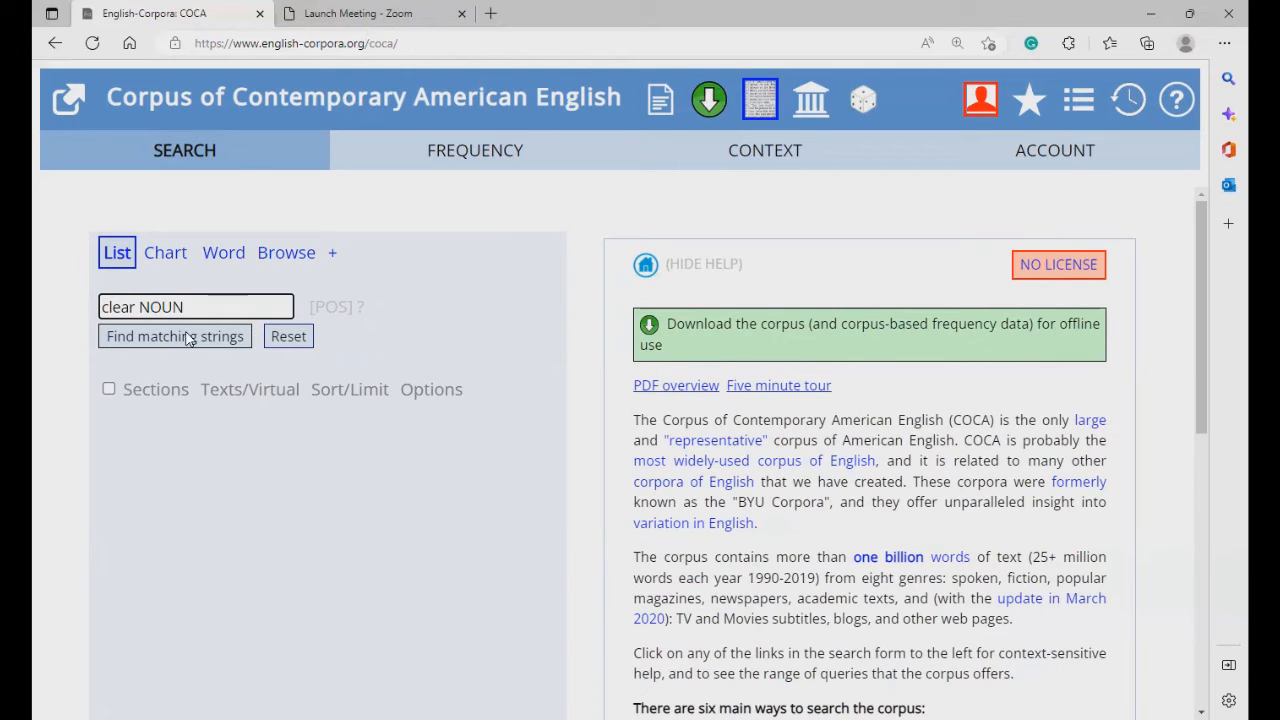
left_click(174, 335)
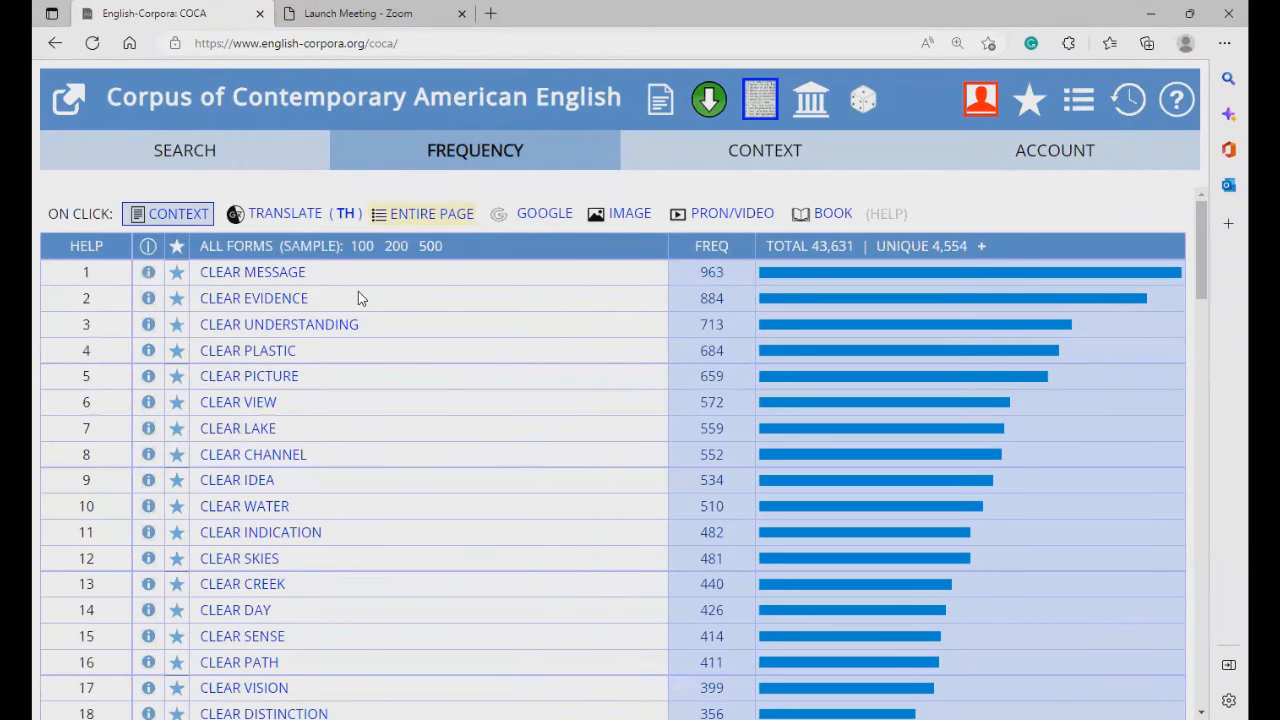
mouse_move(248, 350)
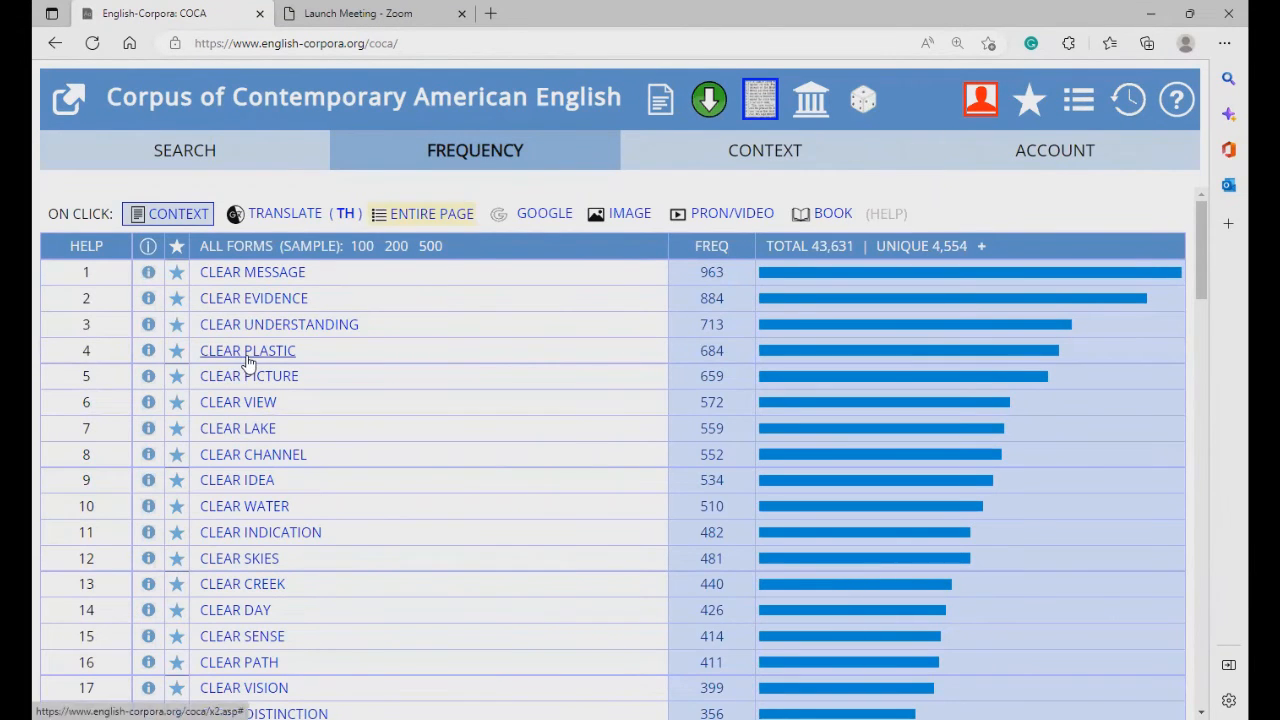
scroll("down", 3)
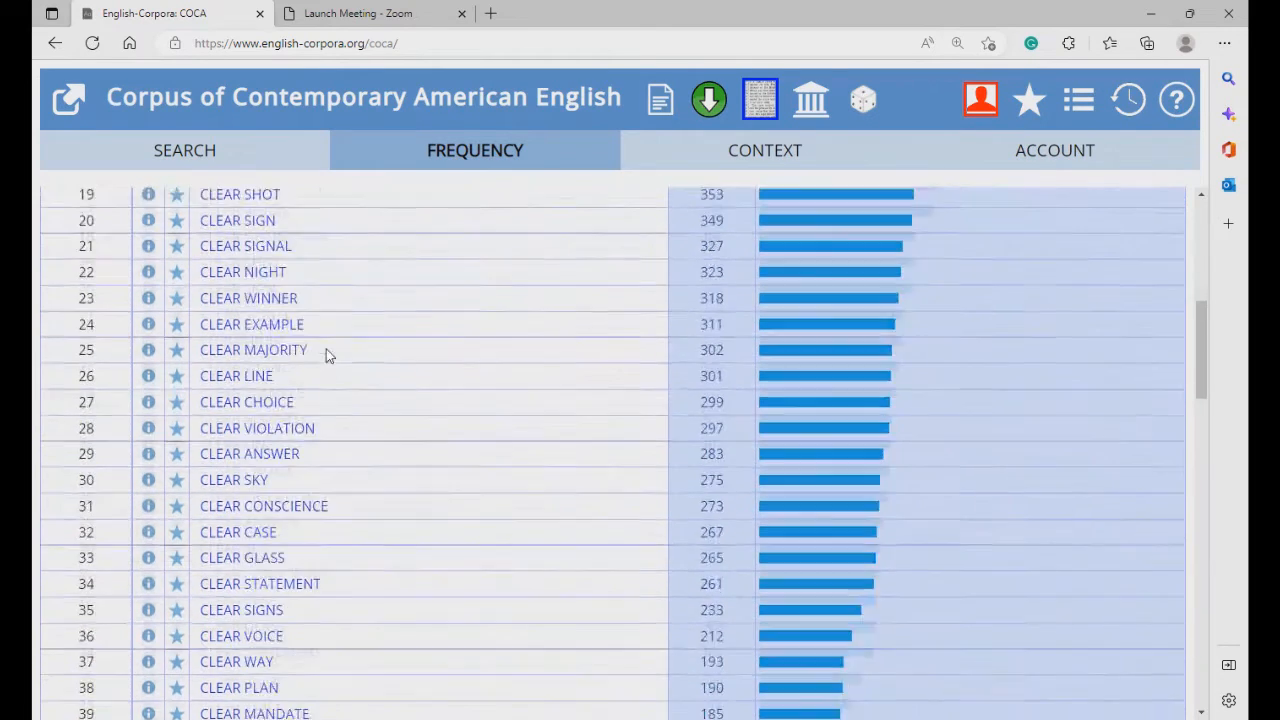
scroll("down", 3)
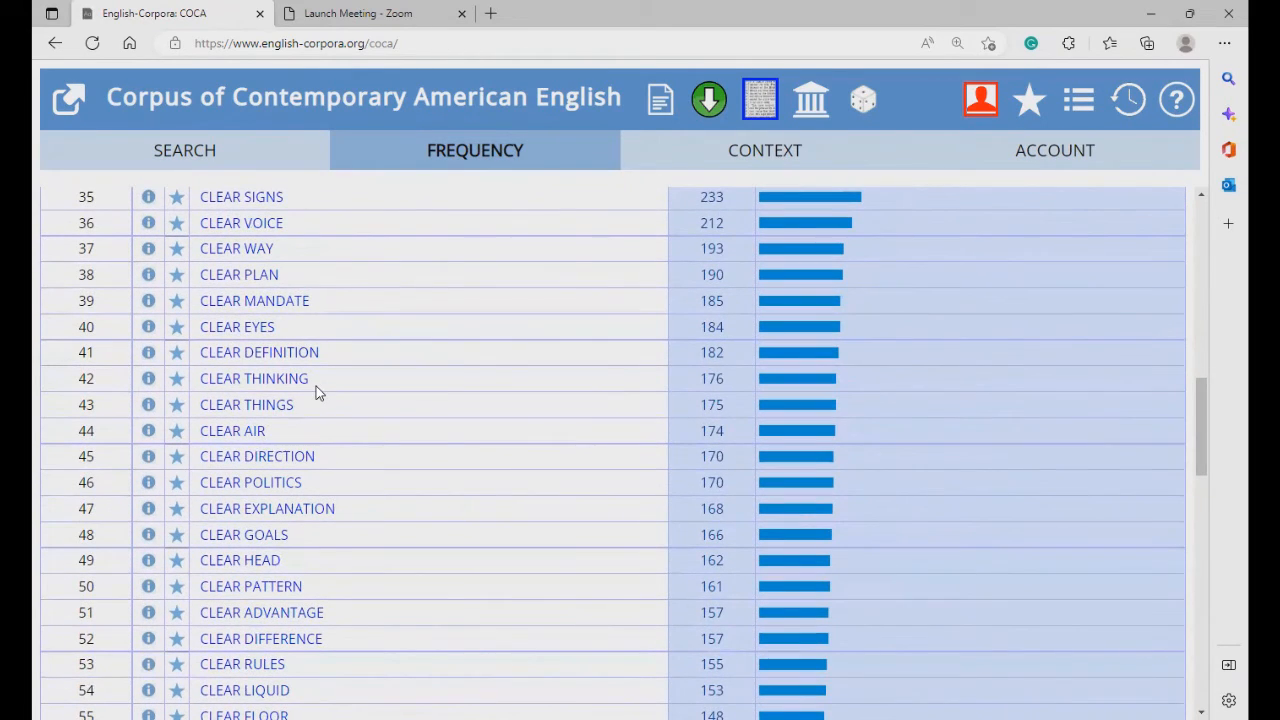
scroll("up", 3)
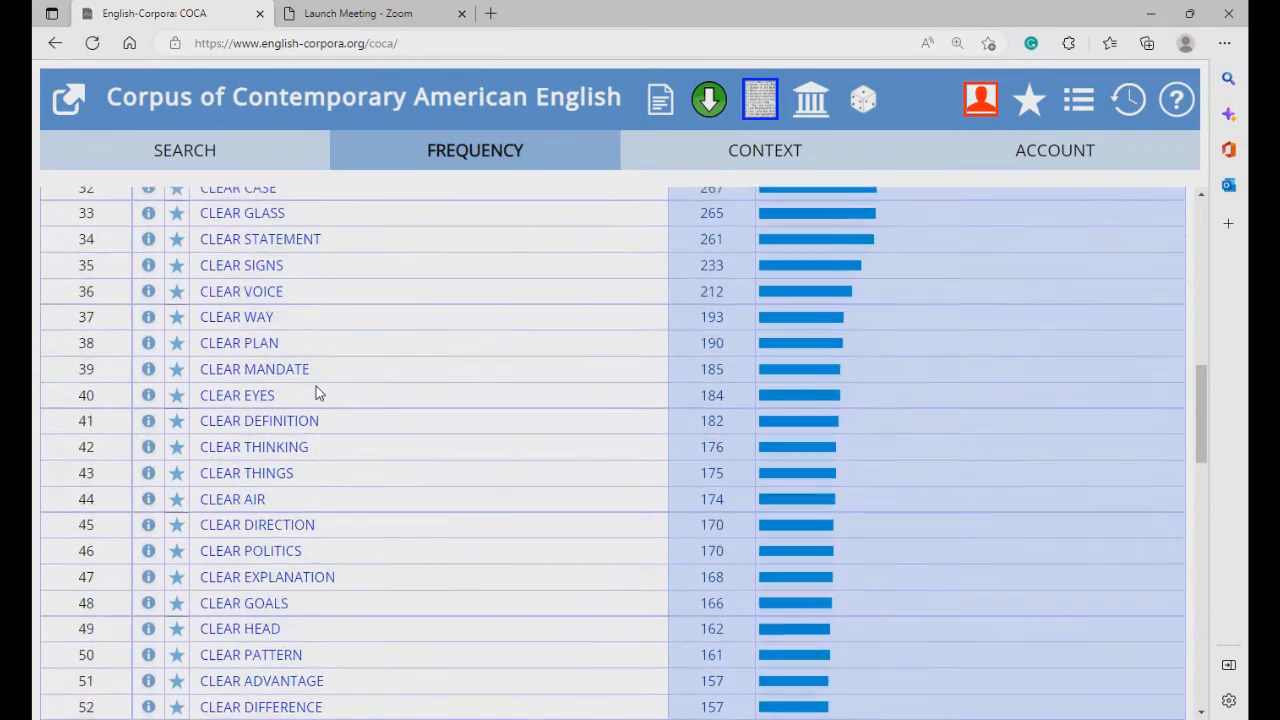
scroll("up", 3)
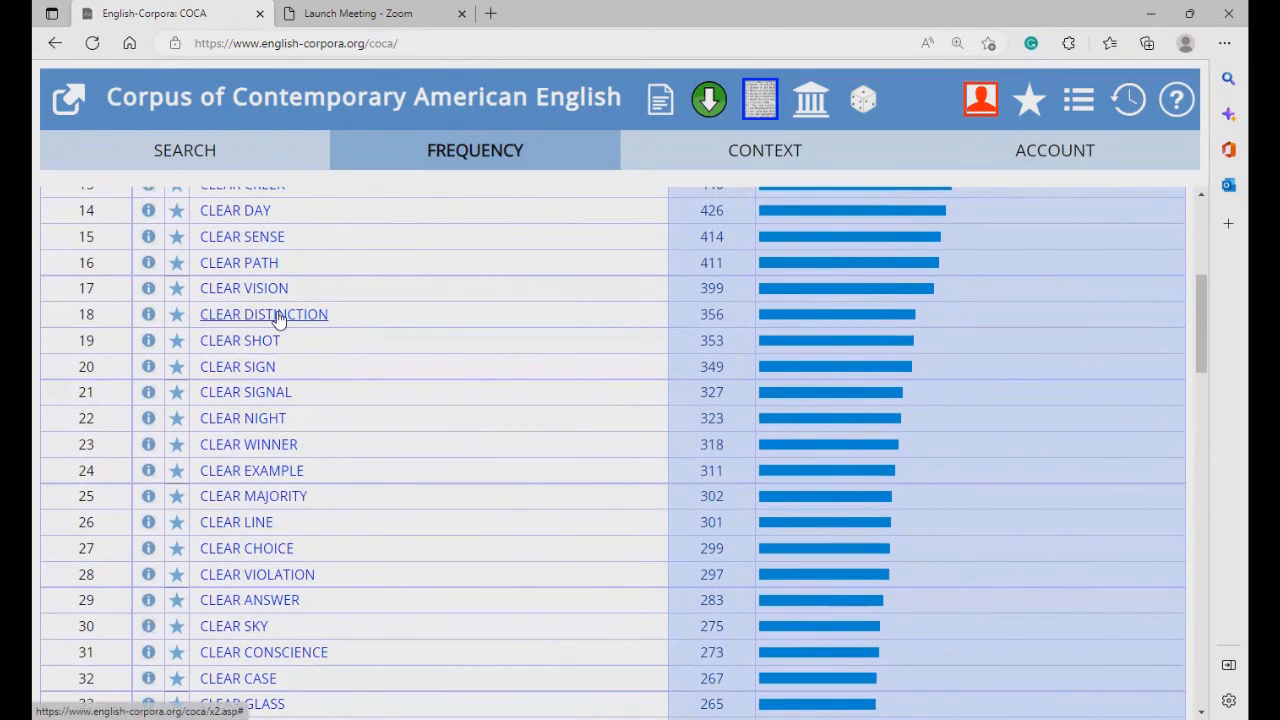
mouse_move(263, 314)
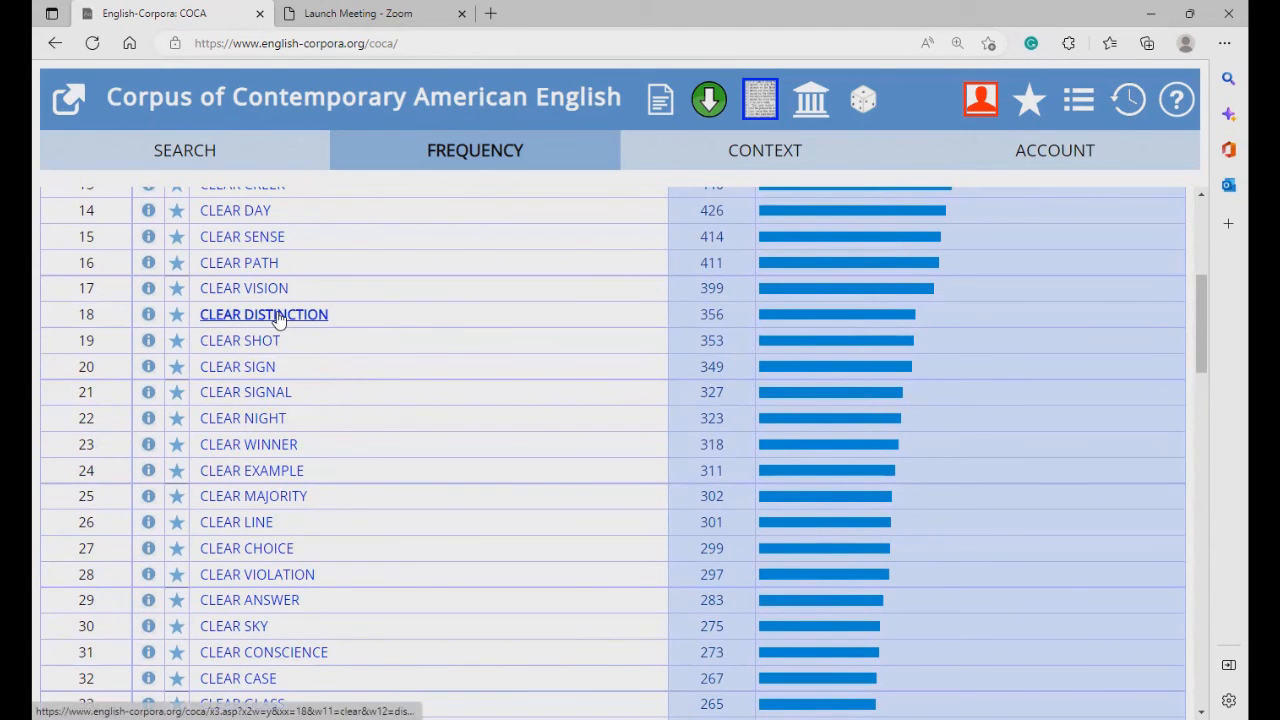
left_click(263, 314)
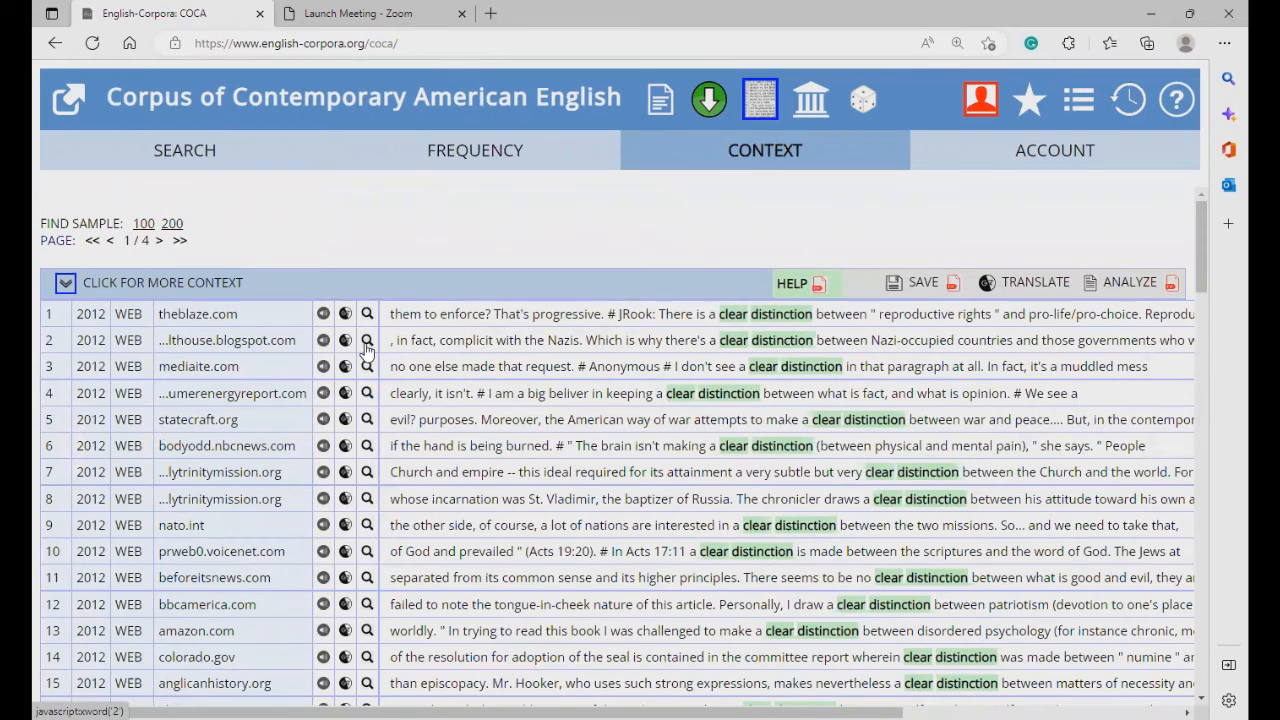
mouse_move(589, 338)
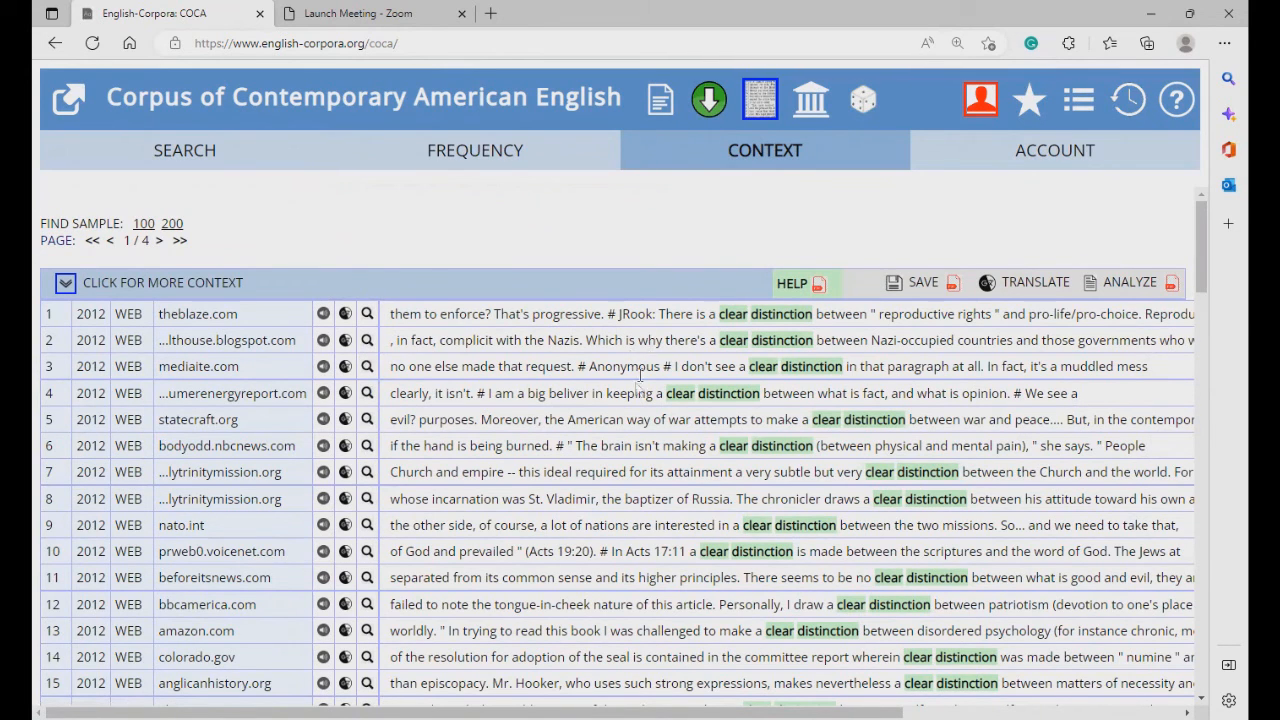
mouse_move(480, 160)
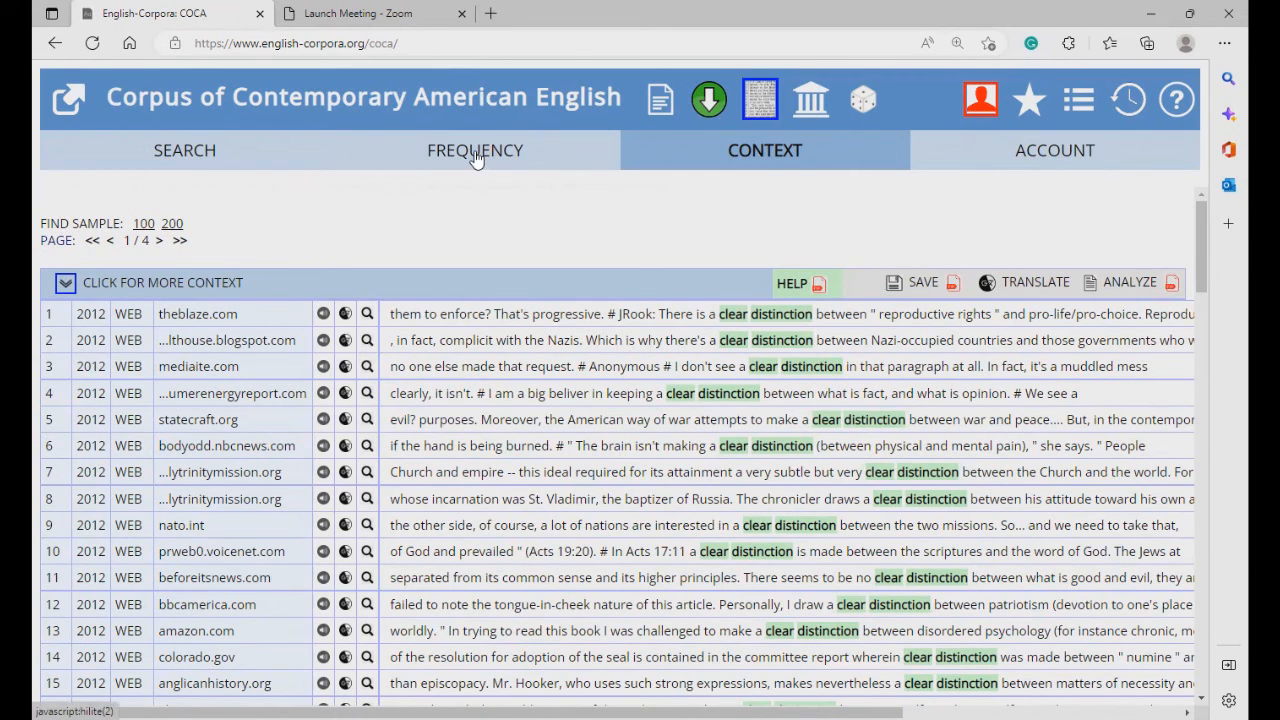
left_click(474, 150)
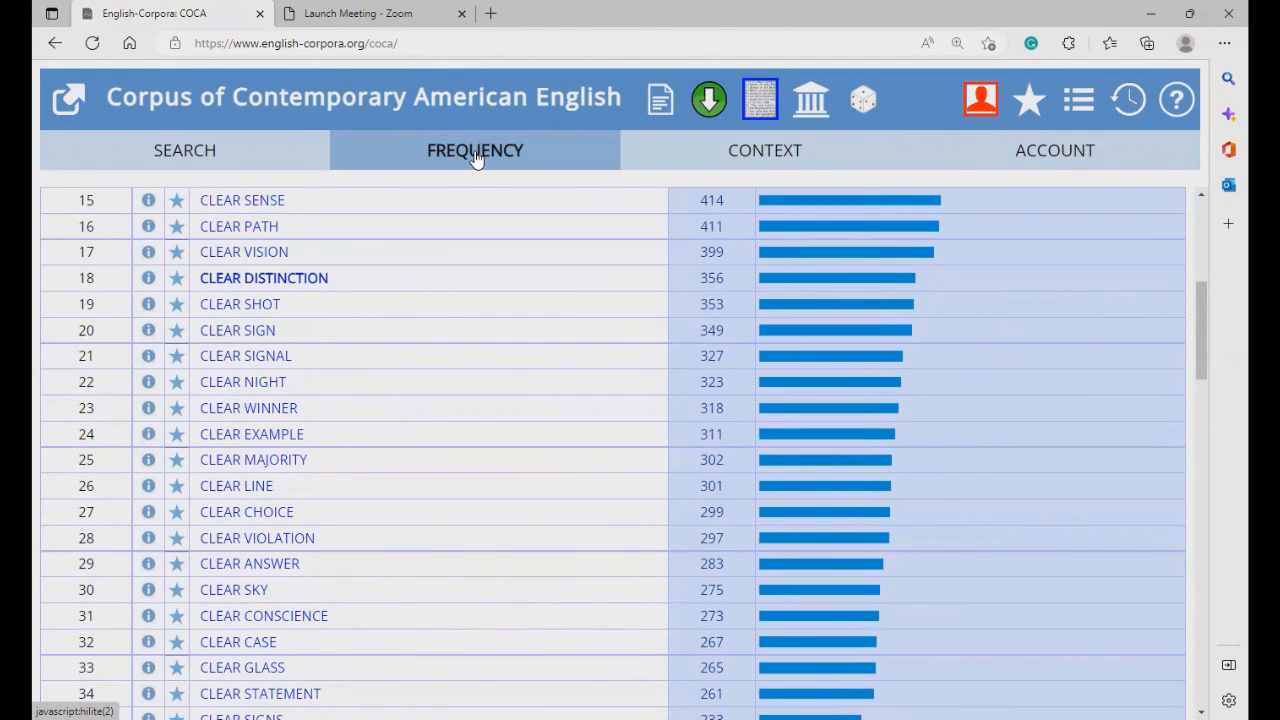
mouse_move(537, 315)
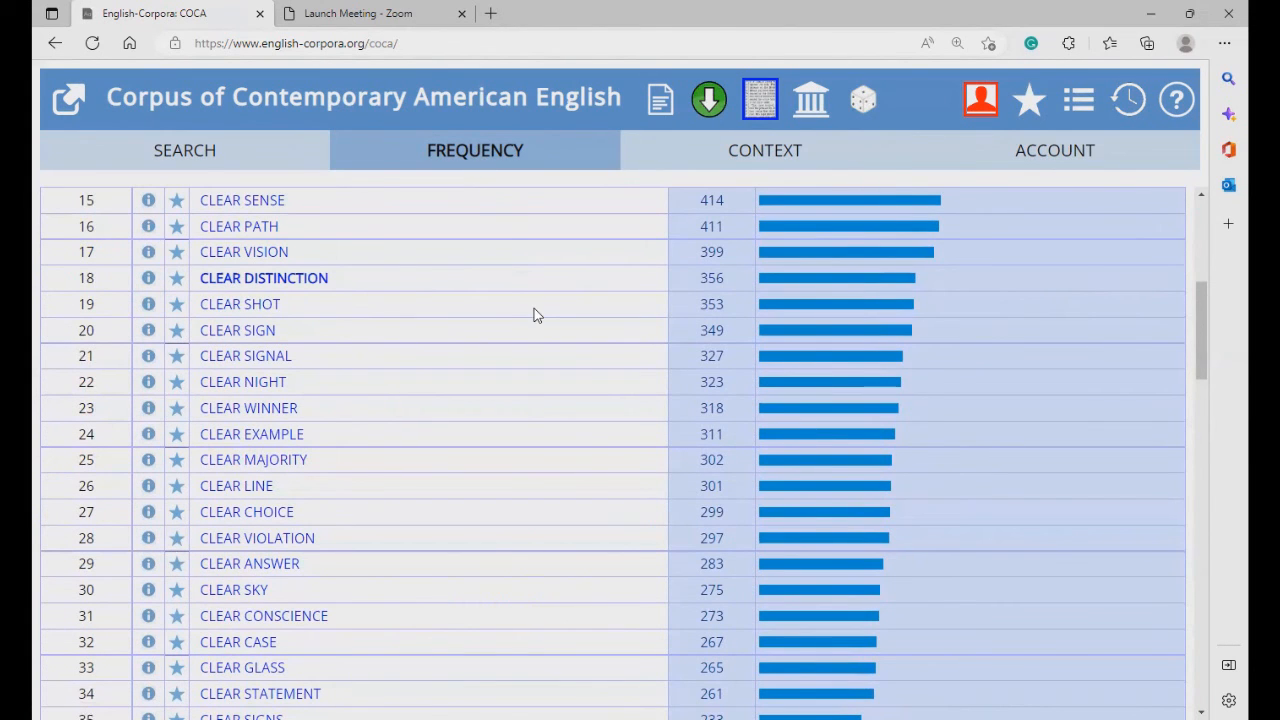
Step: Return to the search page and scroll through the help text on six search methods
left_click(184, 150)
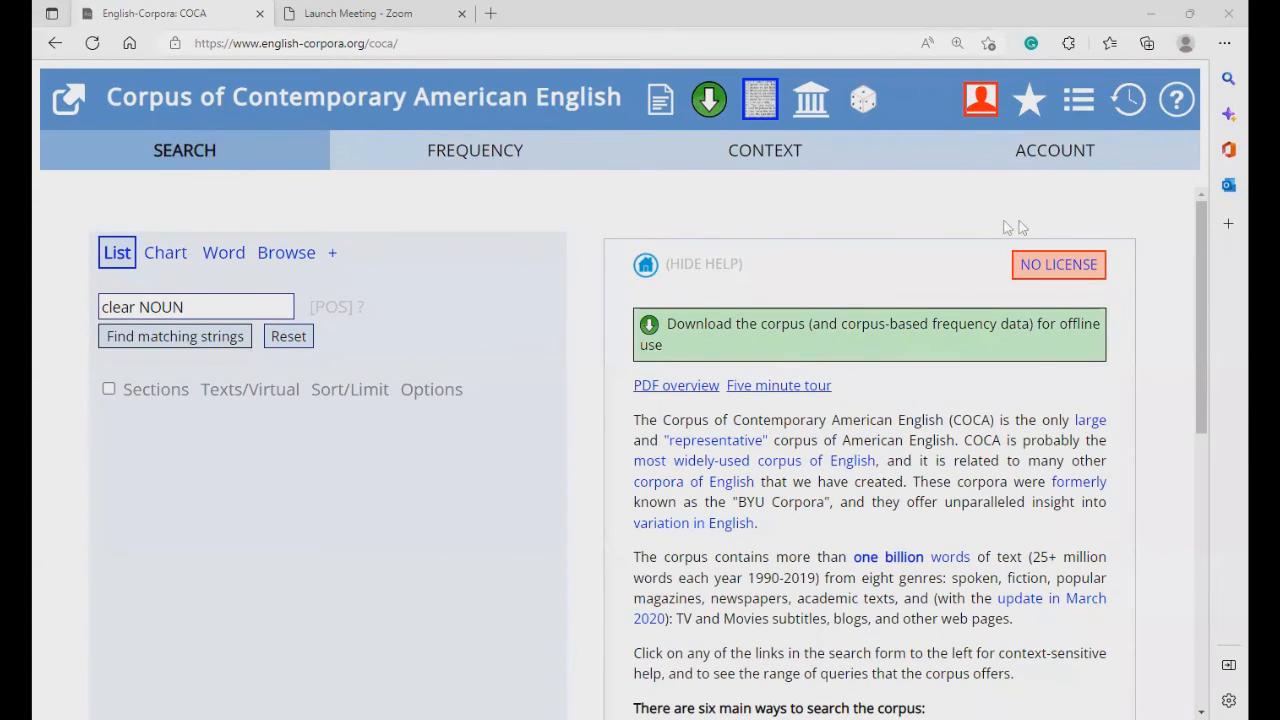
mouse_move(890, 330)
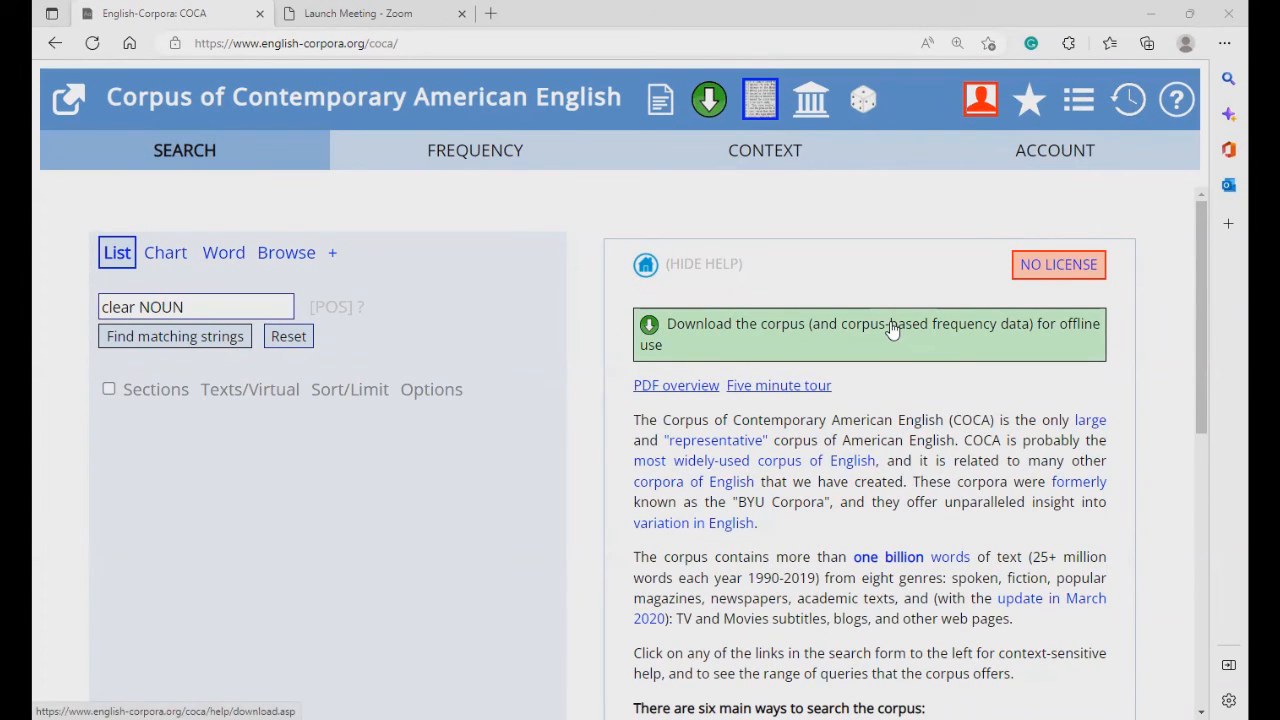
mouse_move(828, 363)
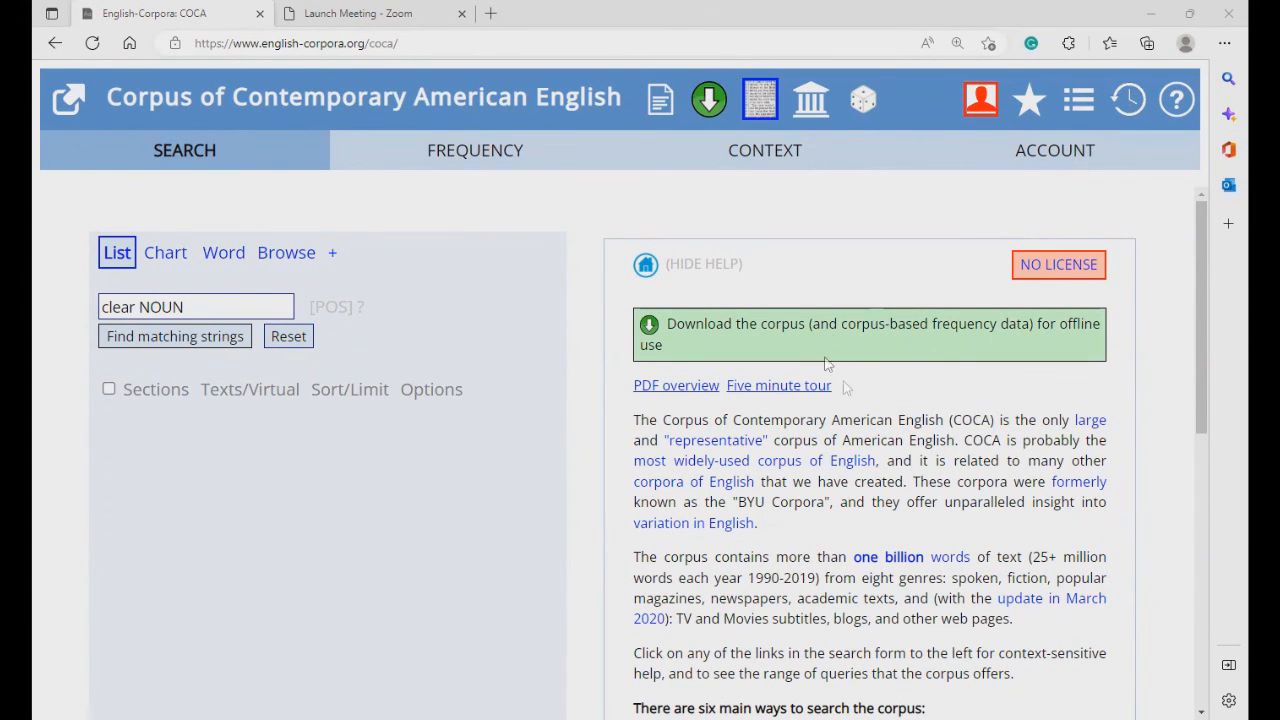
scroll("down", 3)
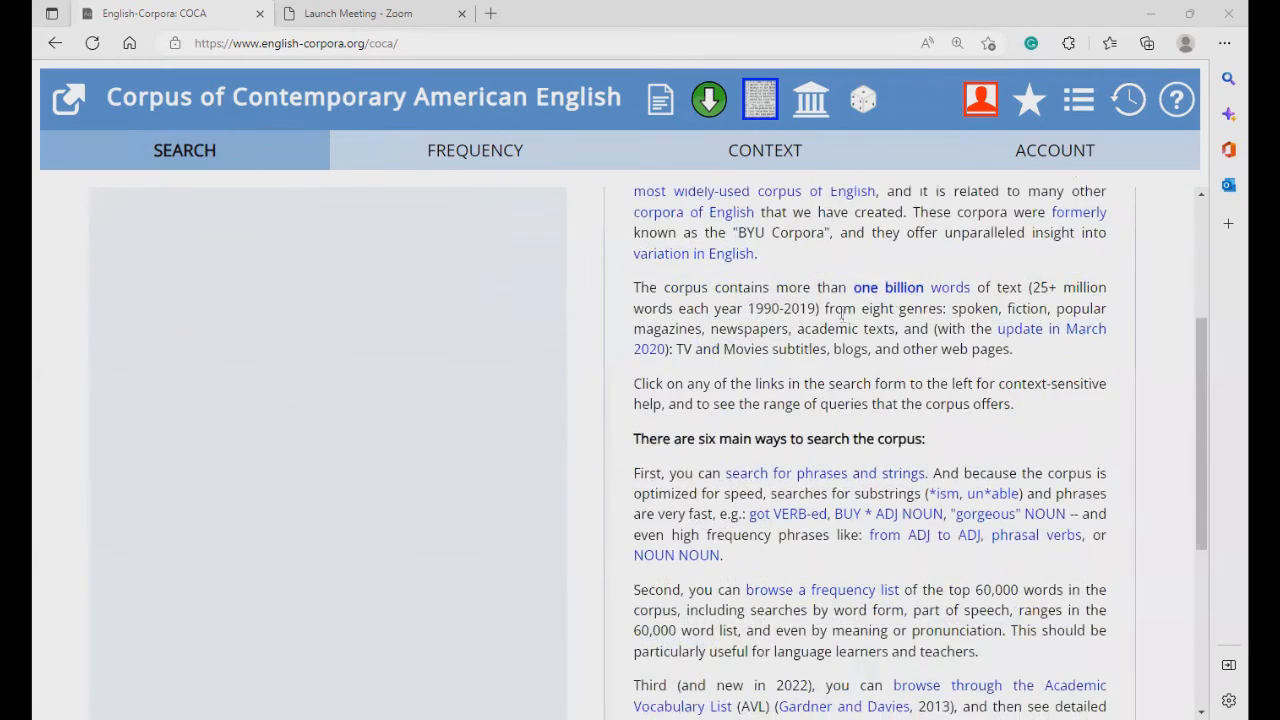
scroll("down", 3)
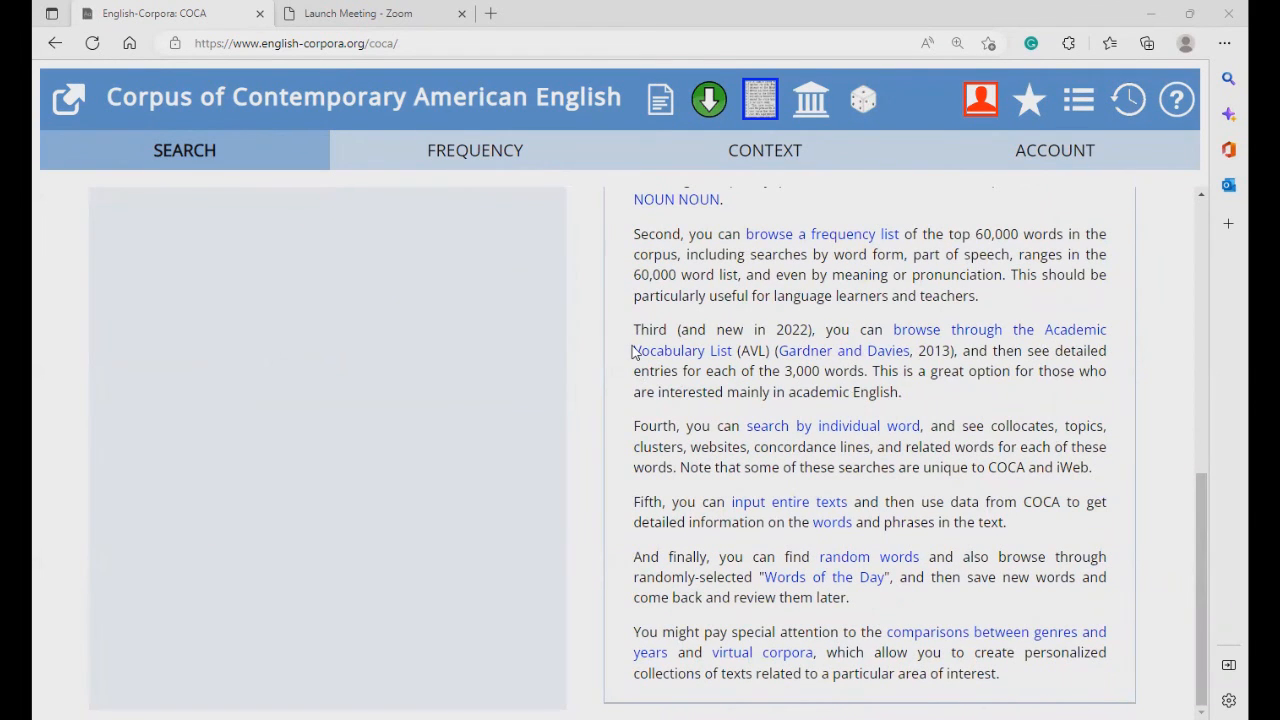
mouse_move(682, 374)
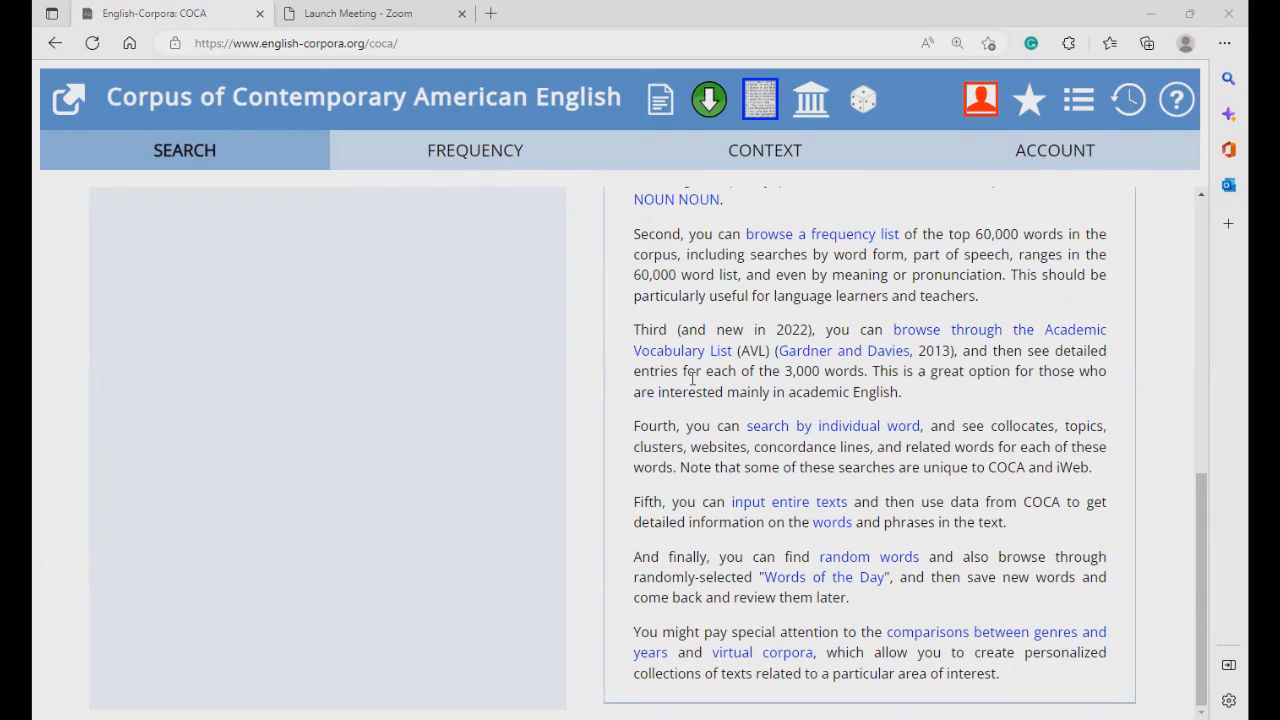
scroll("up", 3)
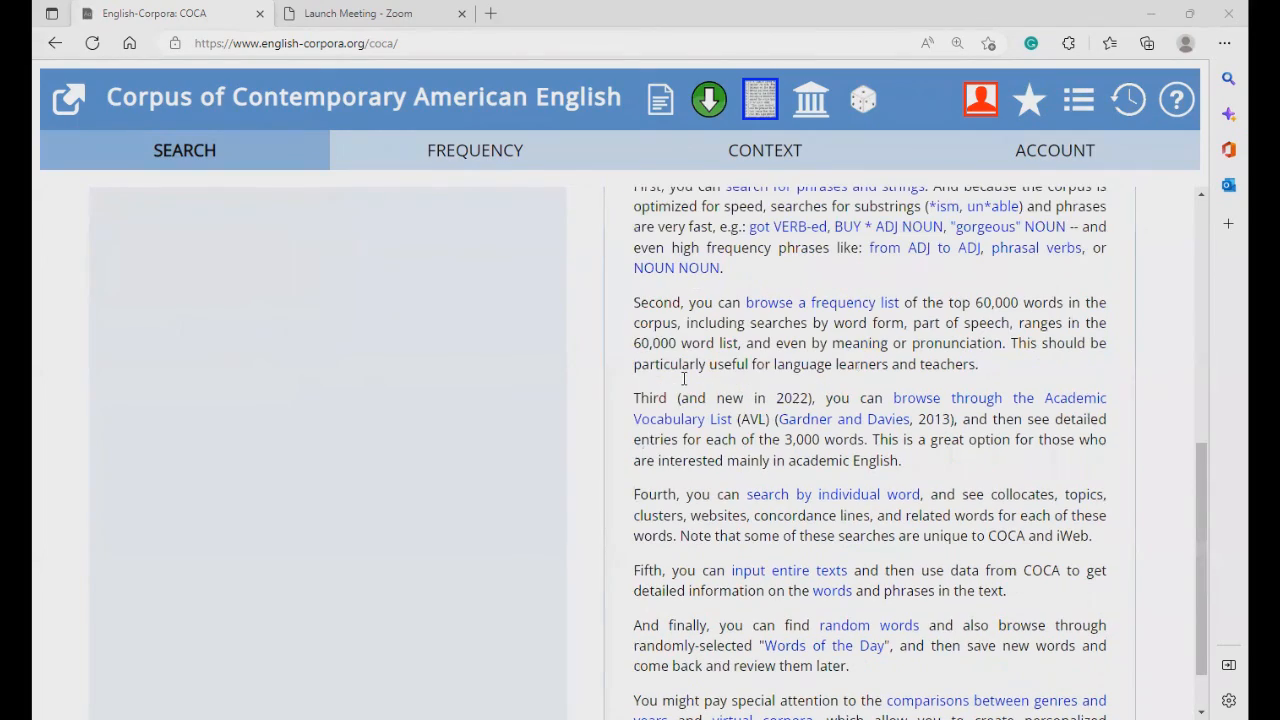